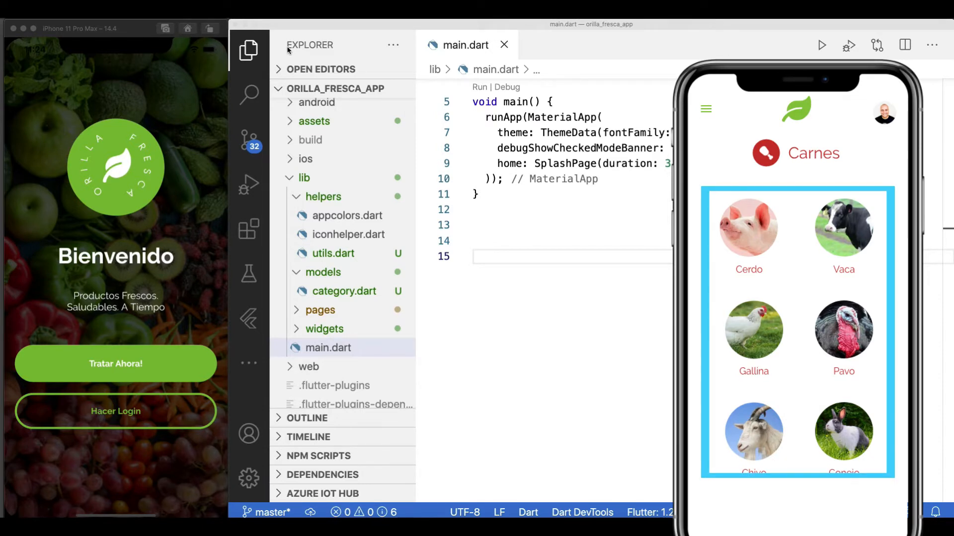
Start a new file in the models folder, beginning its name subcategory.dart.
left_click(749, 229)
type("su")
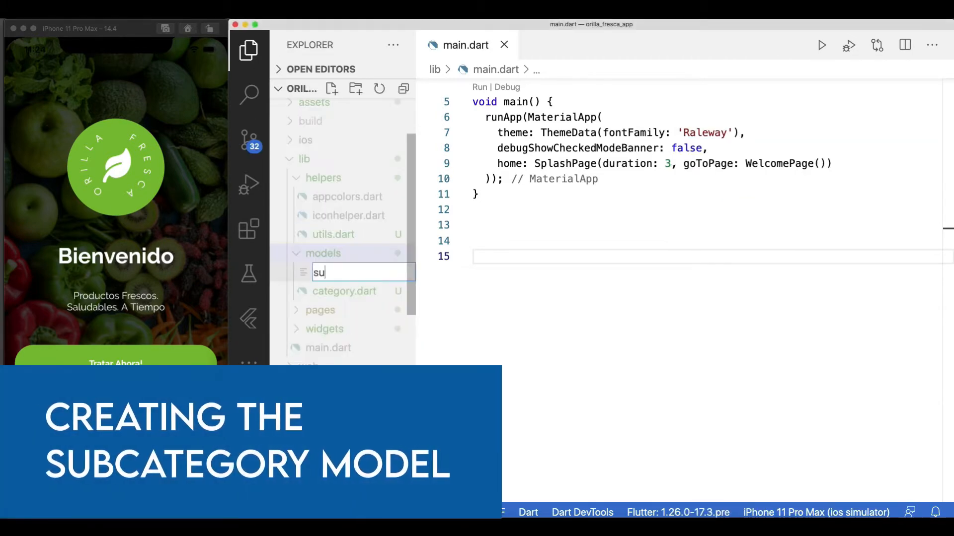
Define SubCategory extending Category with a super constructor forwarding name, icon, color and imgName, then close it.
type("clas")
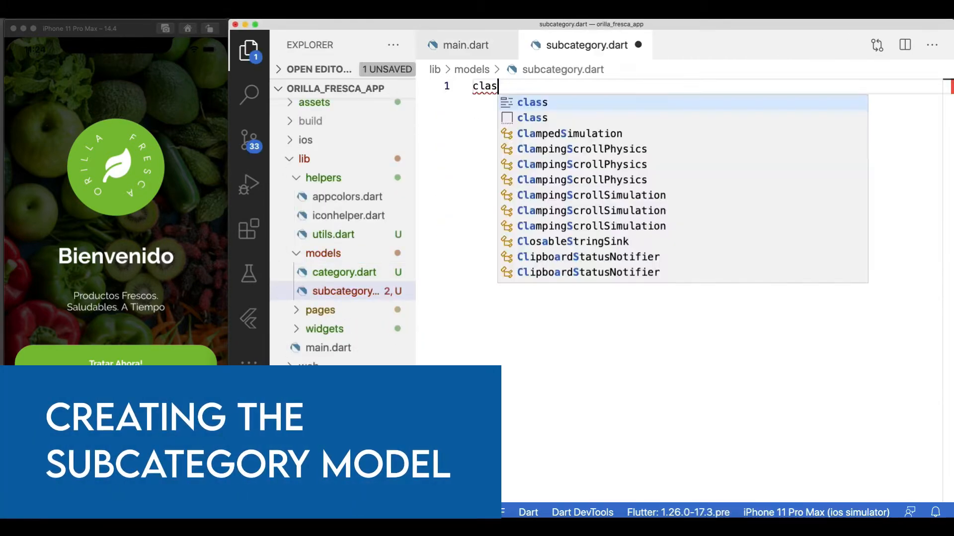
type("SubCategory extends Category {")
type("Color col")
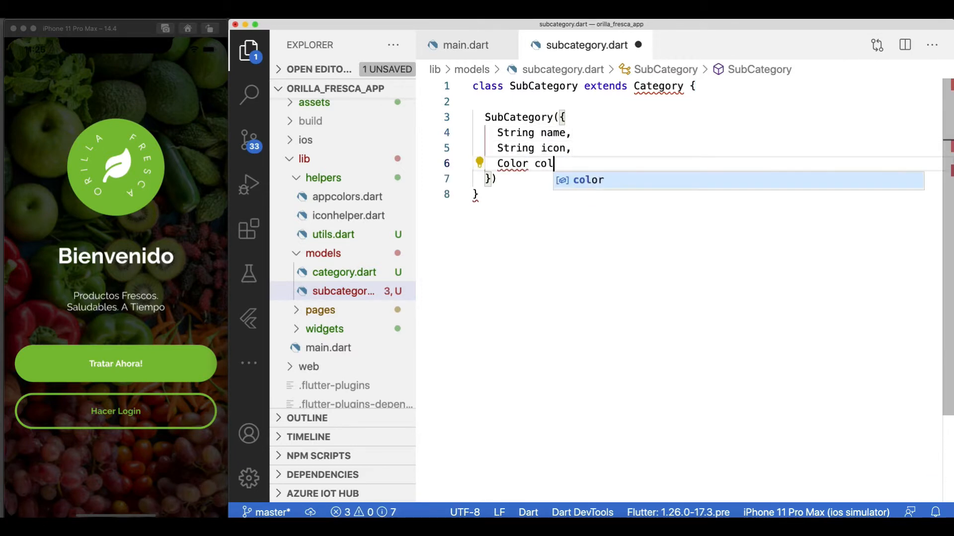
type("or,")
type("icon: icon,")
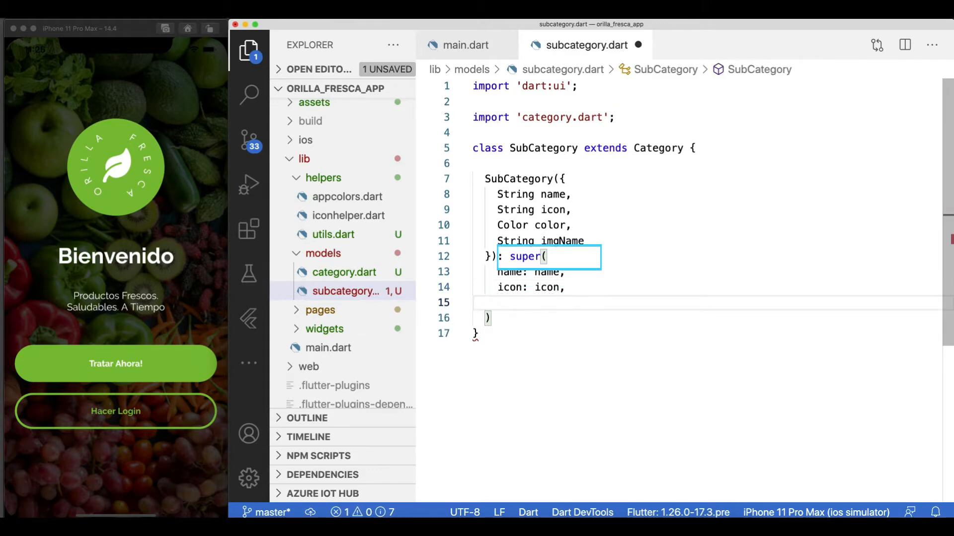
type("color: color,")
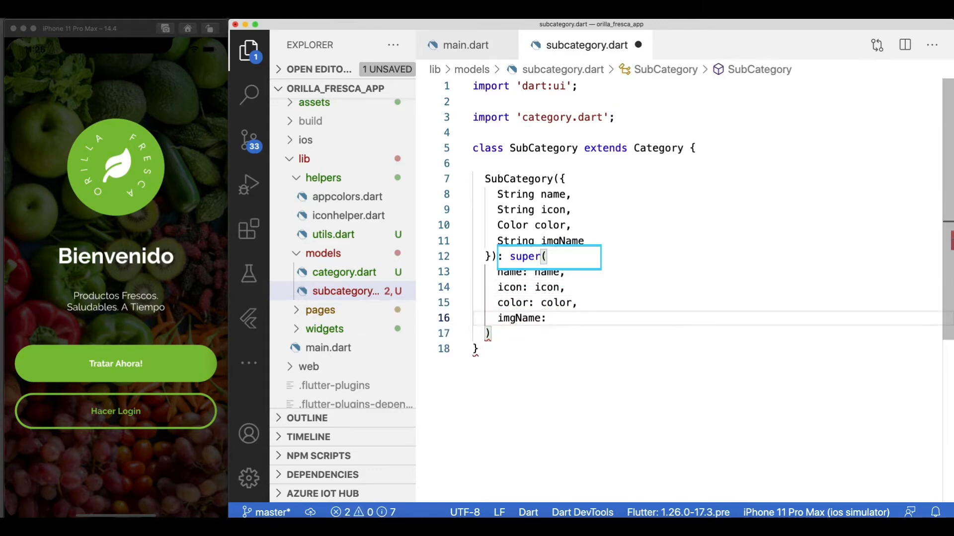
left_click(466, 45)
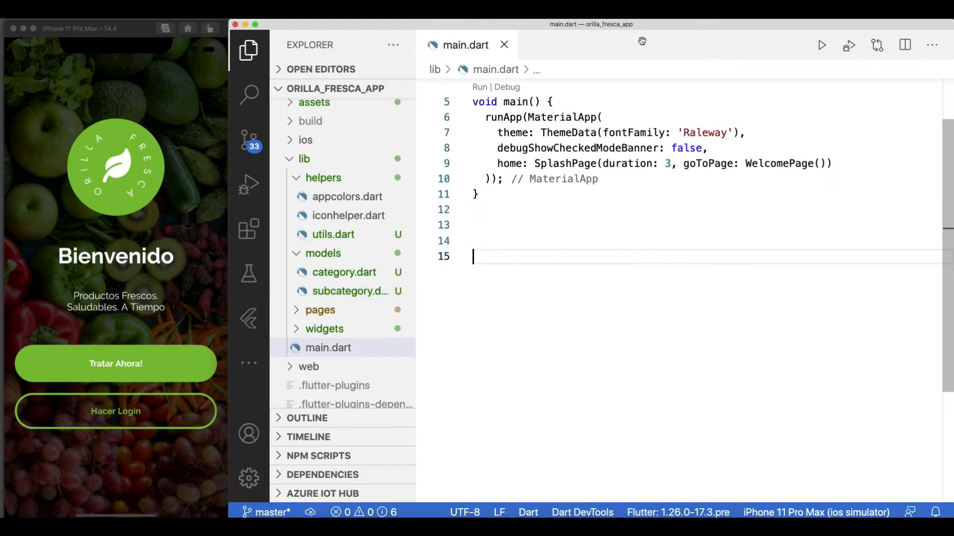
Review the Cerdo, Vaca and Gallina SubCategory entries in utils.dart and return to main.dart.
left_click(333, 234)
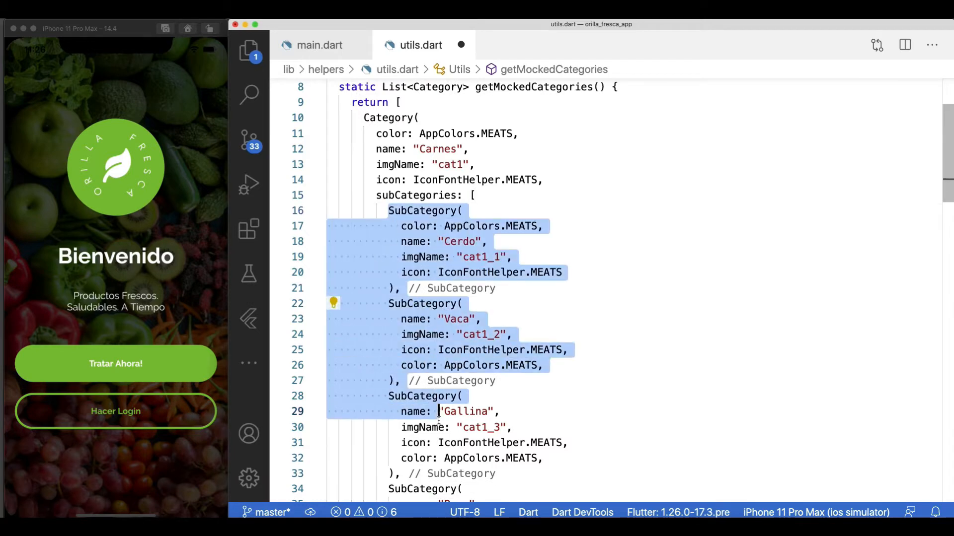
left_click(623, 303)
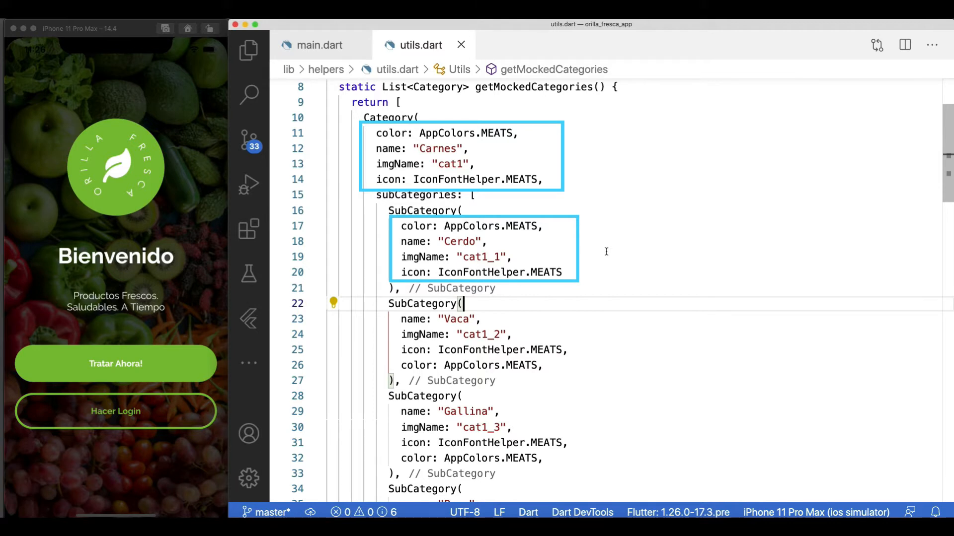
left_click(318, 45)
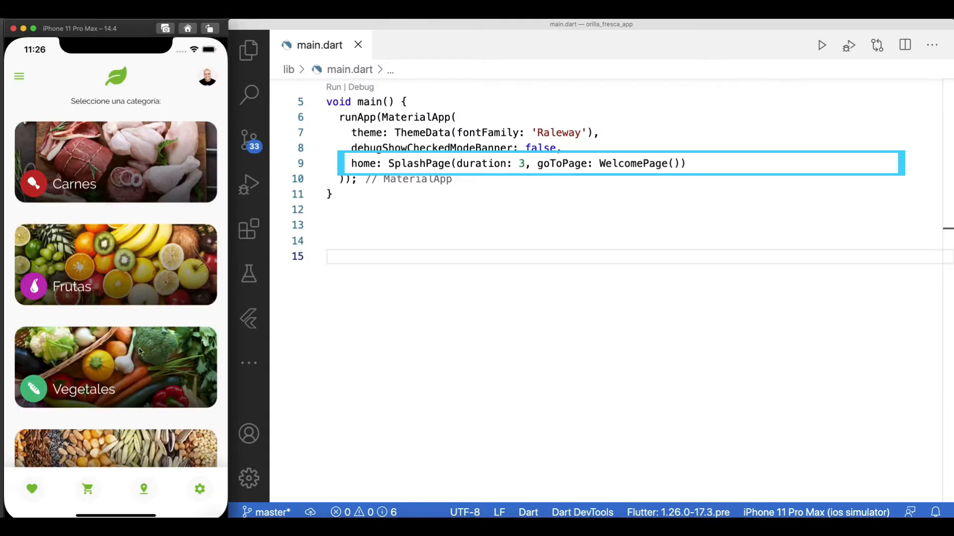
Launch SelectedCategoryPage instead of SplashPage in main.dart with its import added, then view its file.
double_click(418, 163)
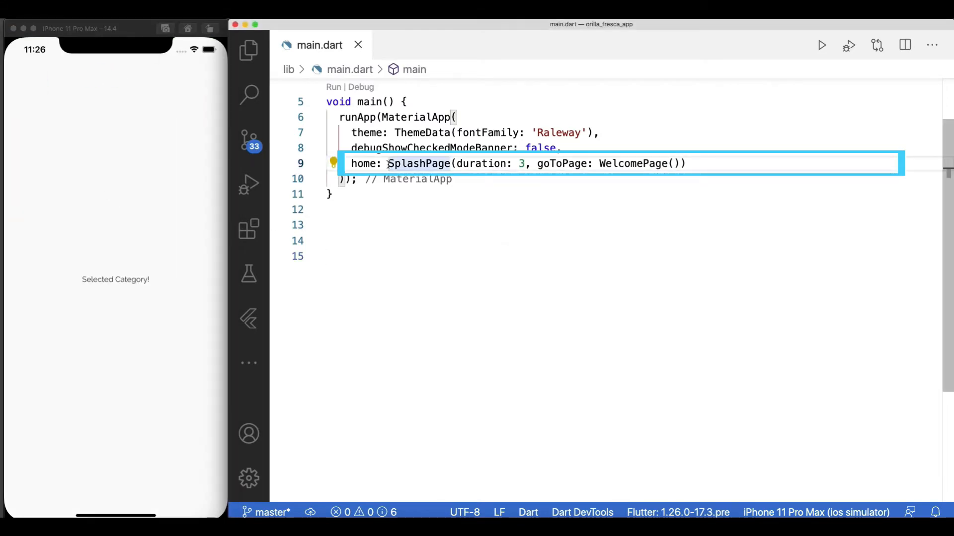
type("SelectedCategoryPage() //")
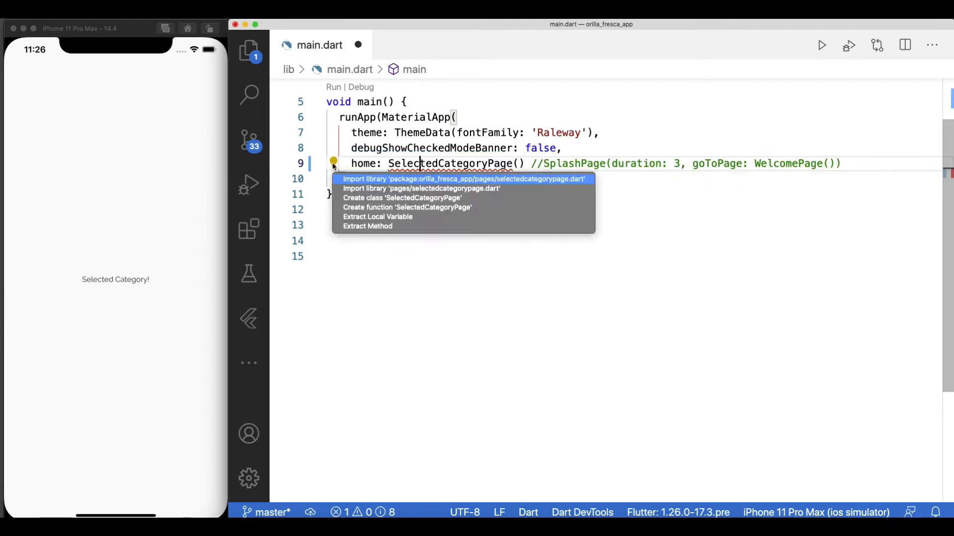
left_click(464, 178)
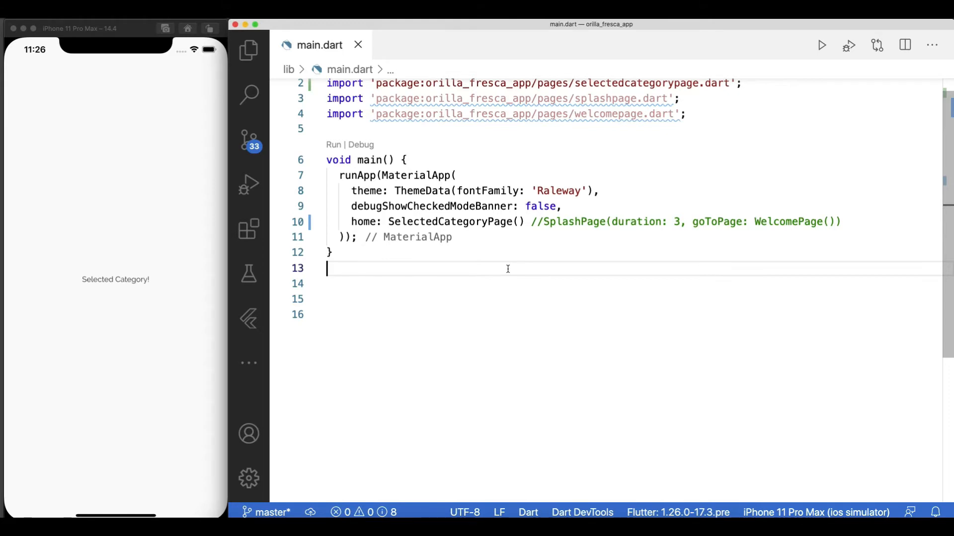
left_click(465, 45)
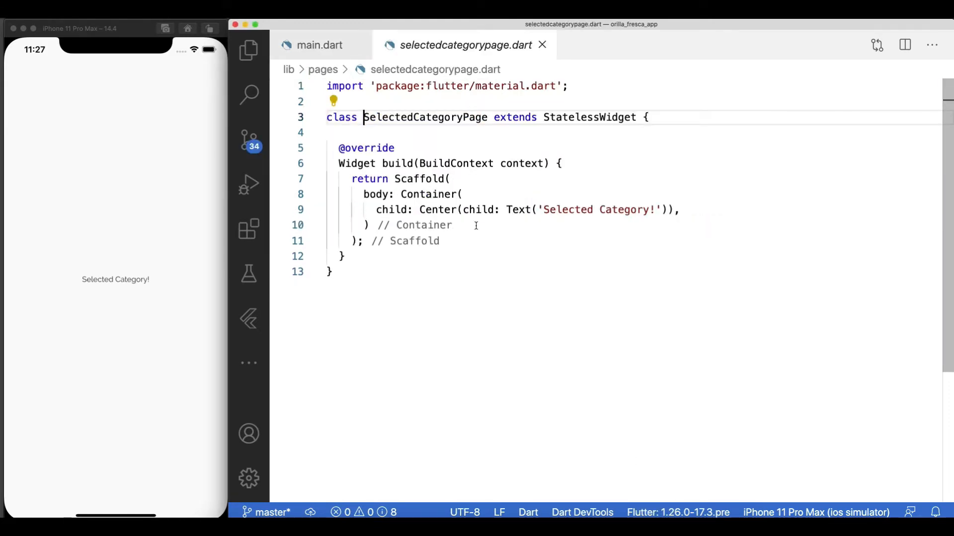
Give SelectedCategoryPage a selectedCategory field fed Utils.getMockedCategories()[0] and display its name.
type("Category selectedCategory;")
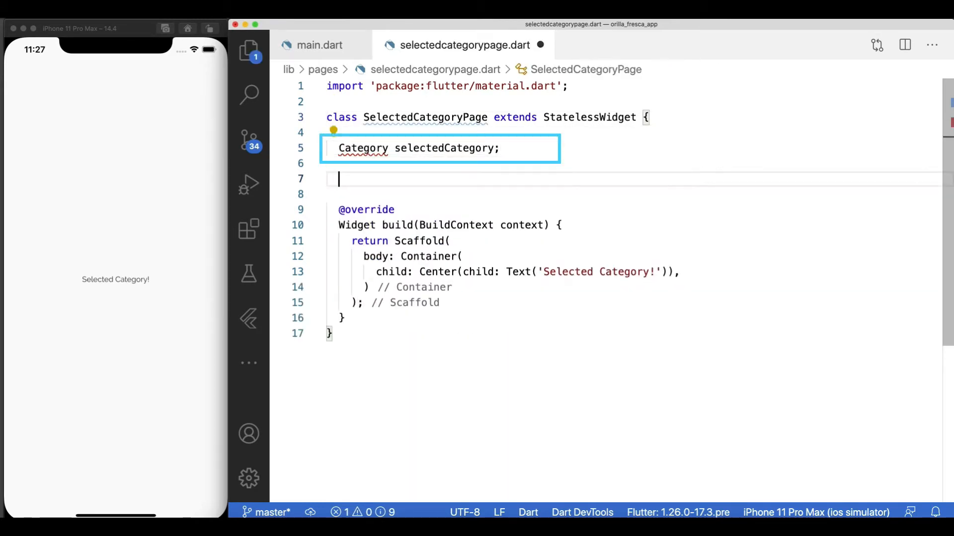
type("SelectedCategoryPage({ this.selectedCategory});")
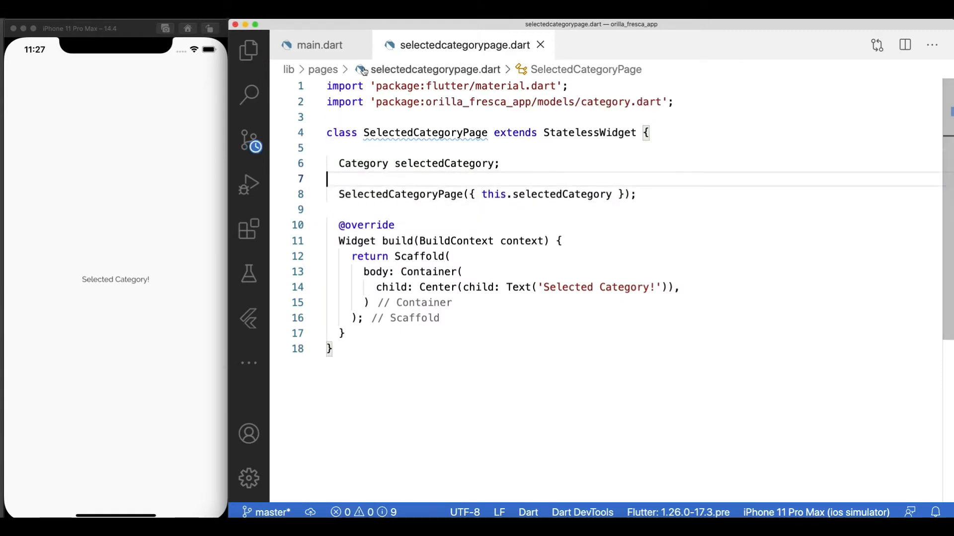
left_click(319, 45)
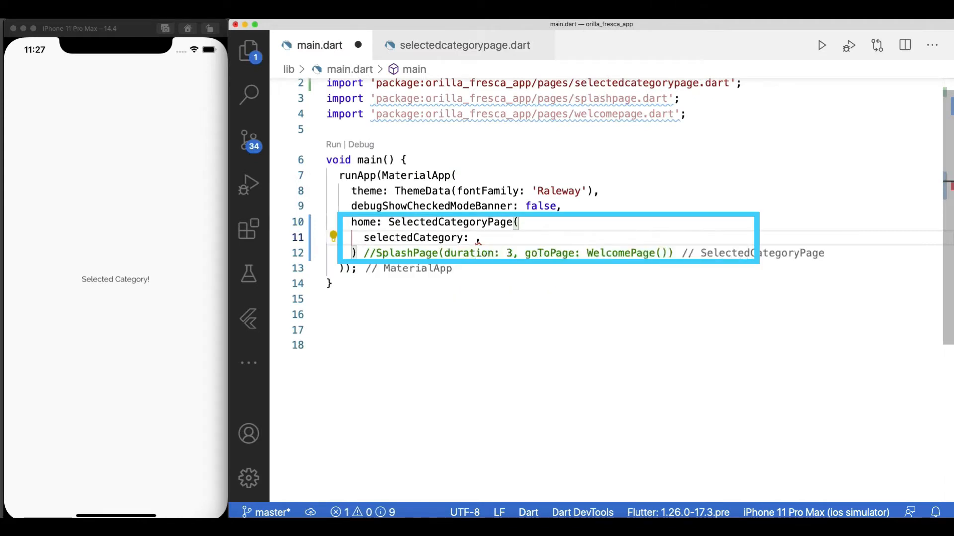
type("Utils.getMockedCategories()[0]")
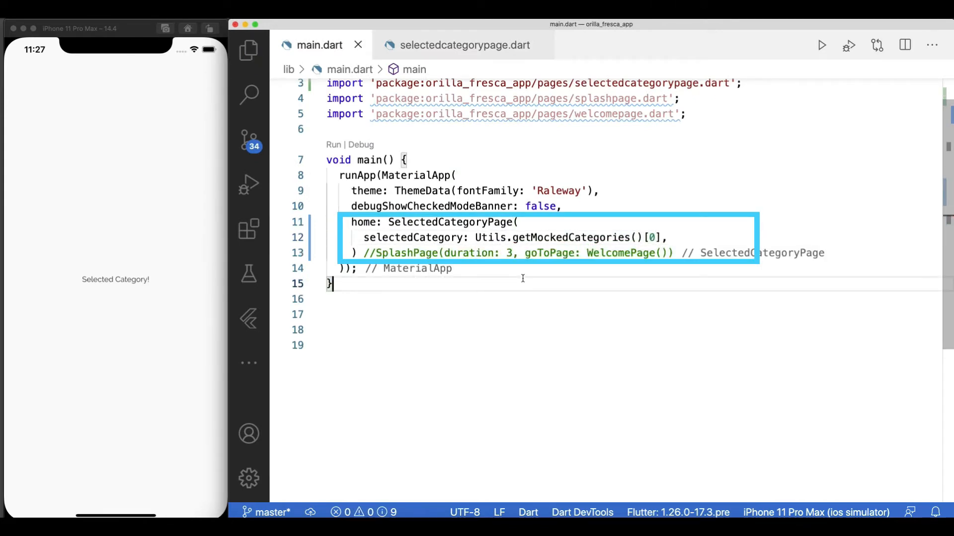
left_click(464, 45)
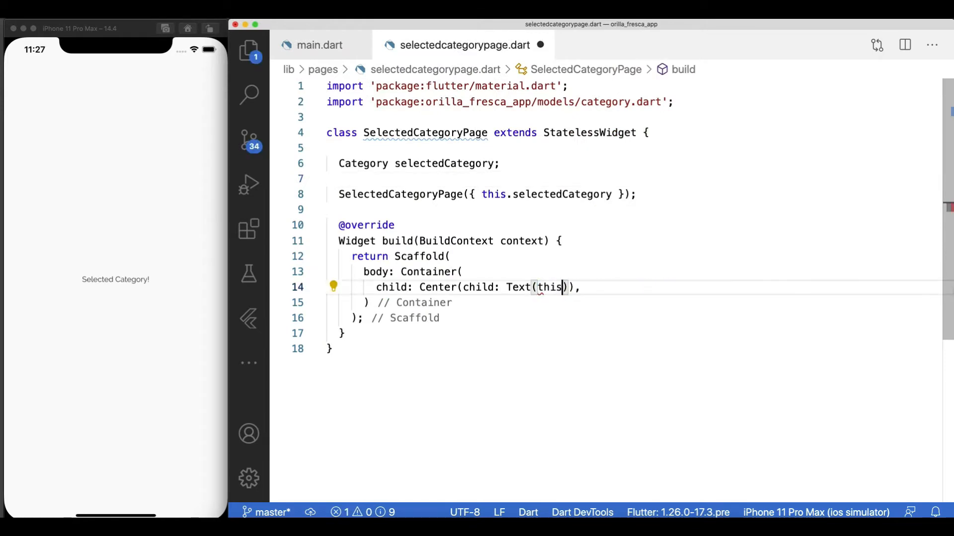
type(".selectedCategory.name")
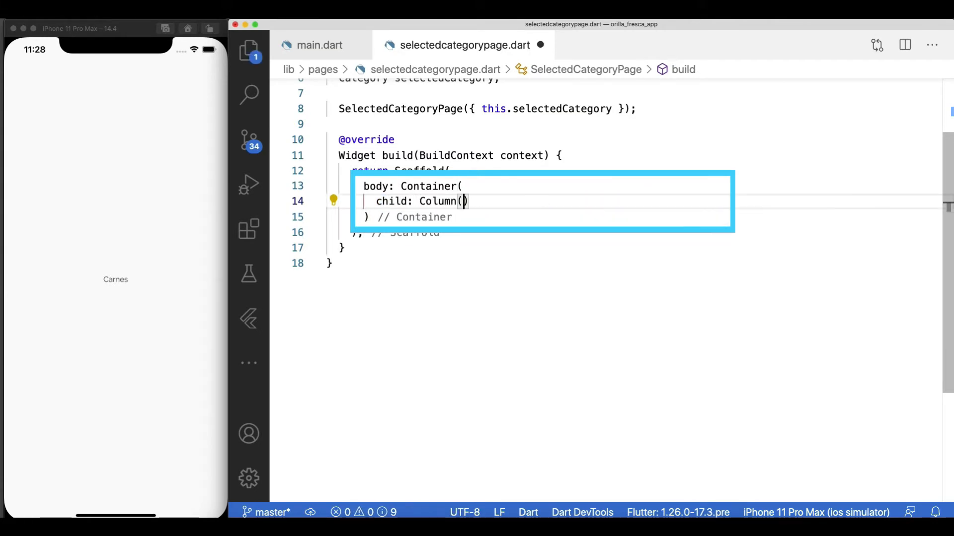
Build a Column body with mainAxisAlignment, an AppBar and a Text showing the selected category.
type("children: [")
type("iconName: this.selectedCategory.icon")
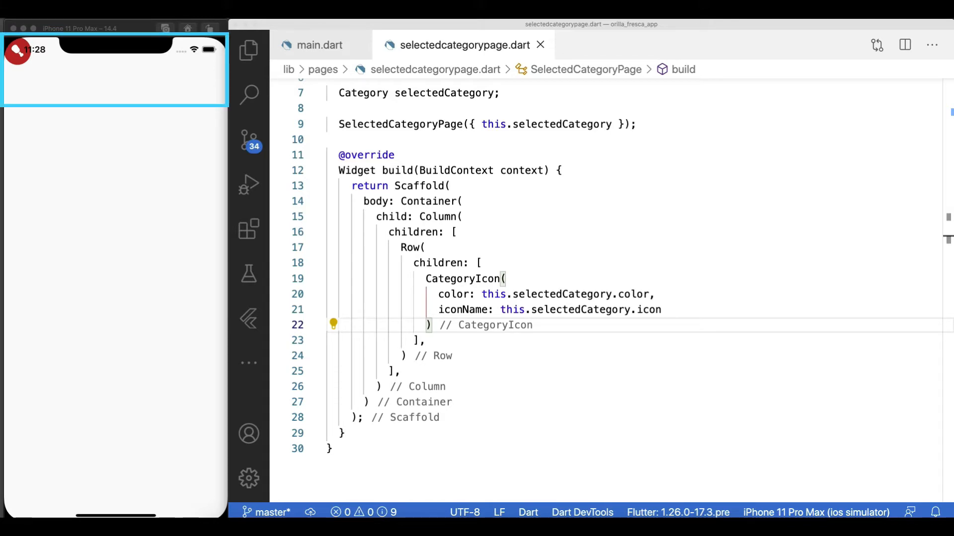
type("mainA")
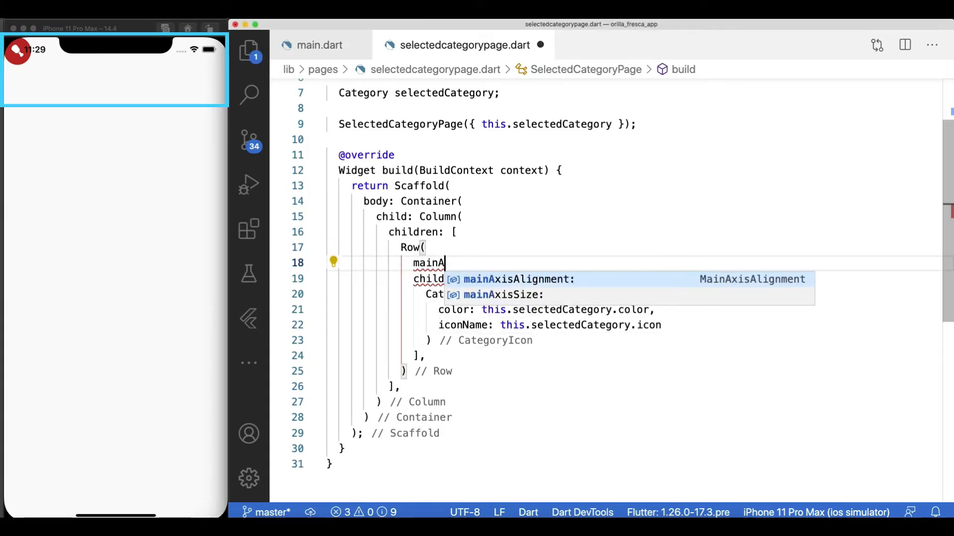
key("Enter")
type("appBar:")
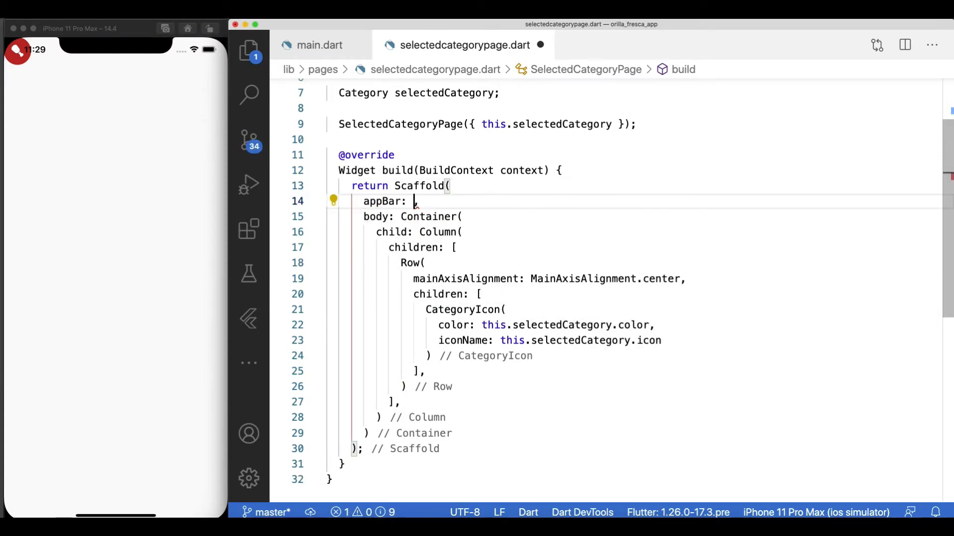
type("AppBar()")
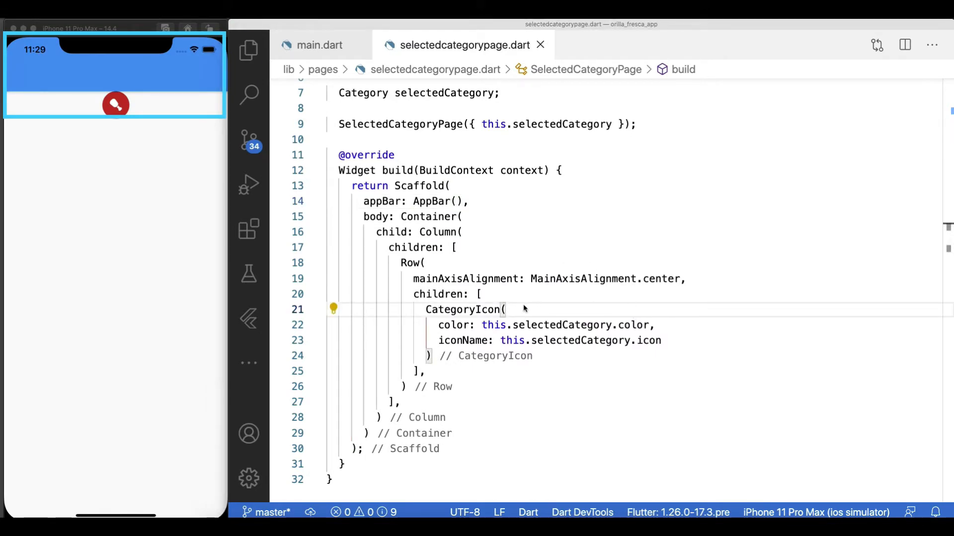
type("Text(this.selectedCategory.name,")
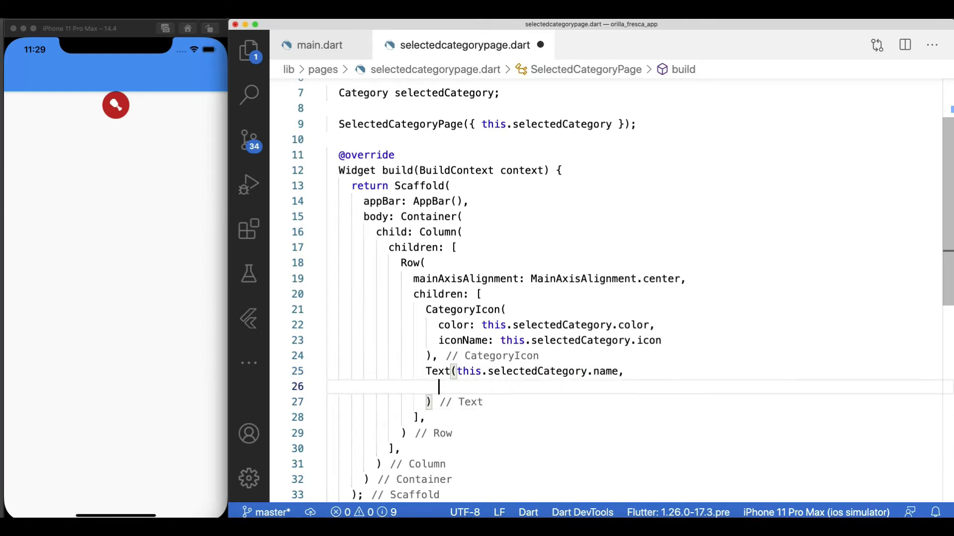
Style the name with the category colour at fontSize 20 and add a SizedBox gap beside the icon.
type("style: TextStyle(color: t")
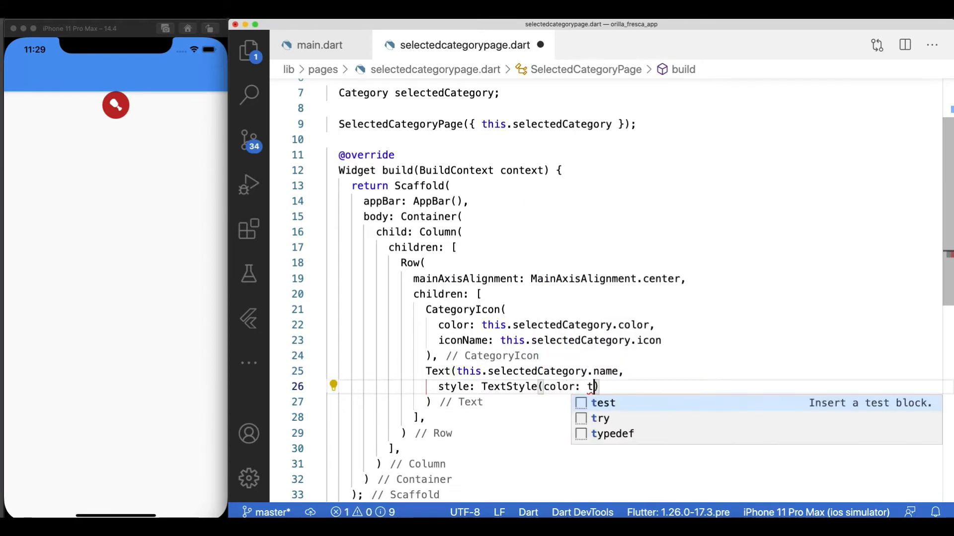
type("his.selectedCategory.color, f")
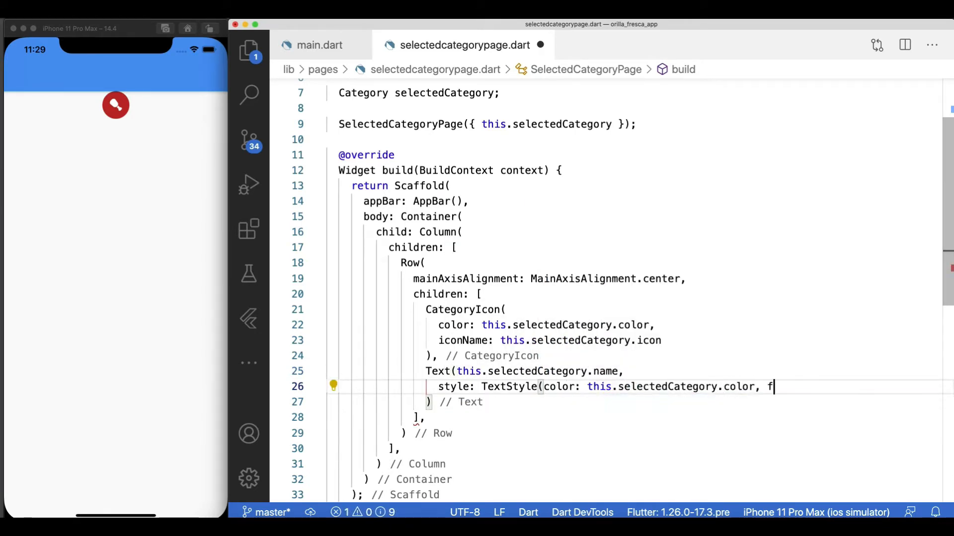
type("ontSize: 20)")
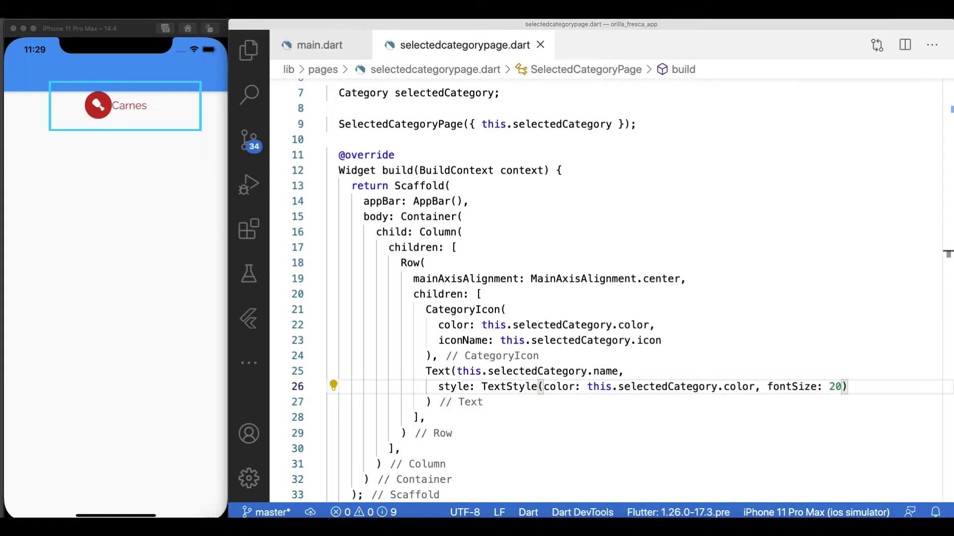
type("SizedBox(width: 10),")
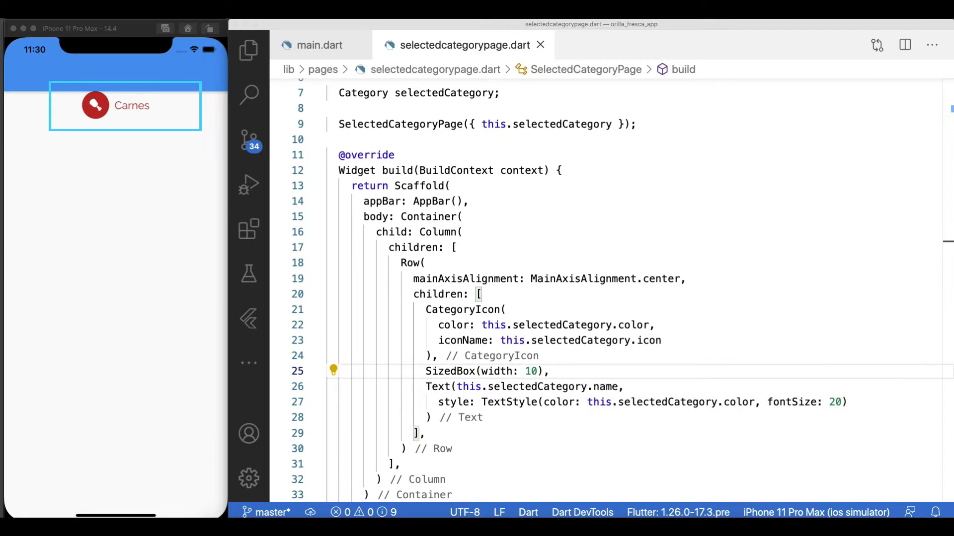
scroll("down", 3)
type("Expanded(")
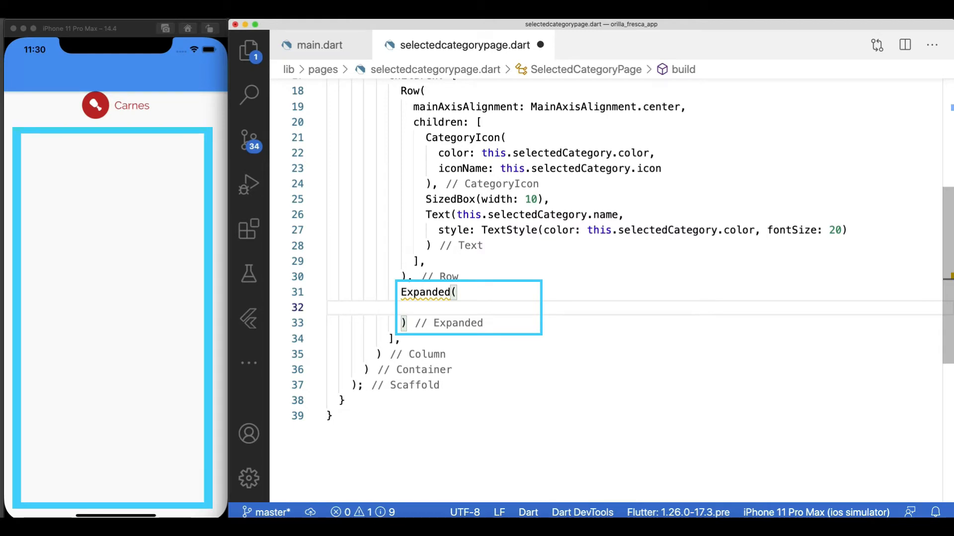
Add an Expanded GridView.count with crossAxisCount 2 generated from subCategories.length.
type("child: GridView.count(")
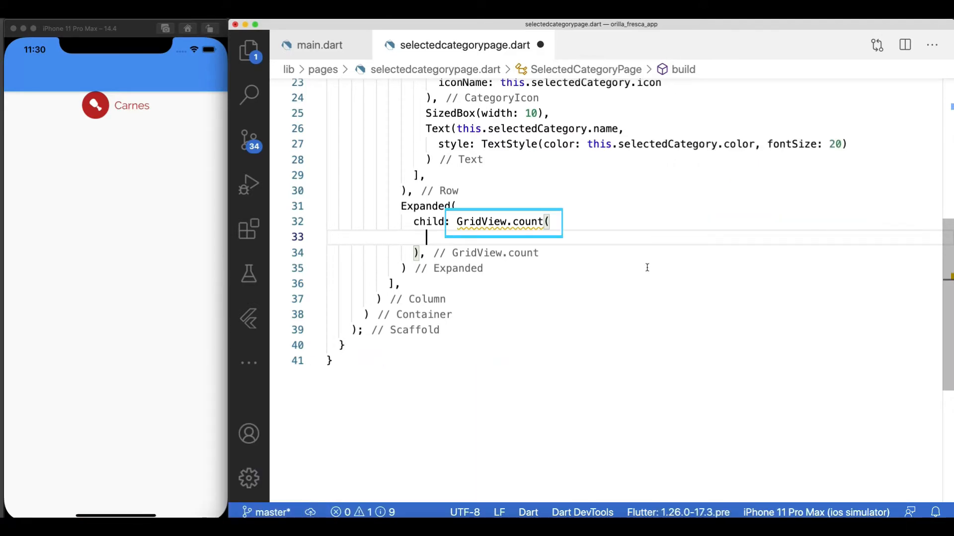
type("crossAxisCount: ,")
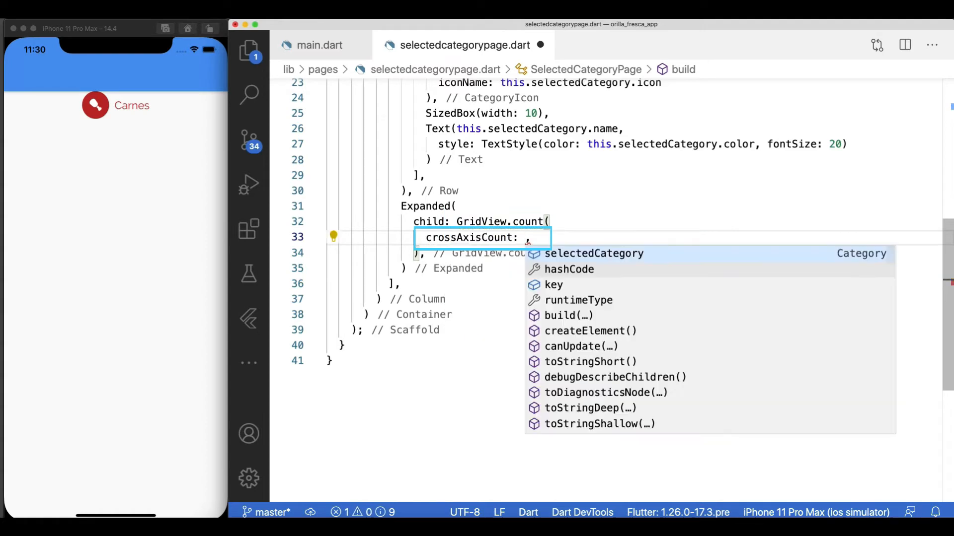
type("2,")
type("this.selectedCategory")
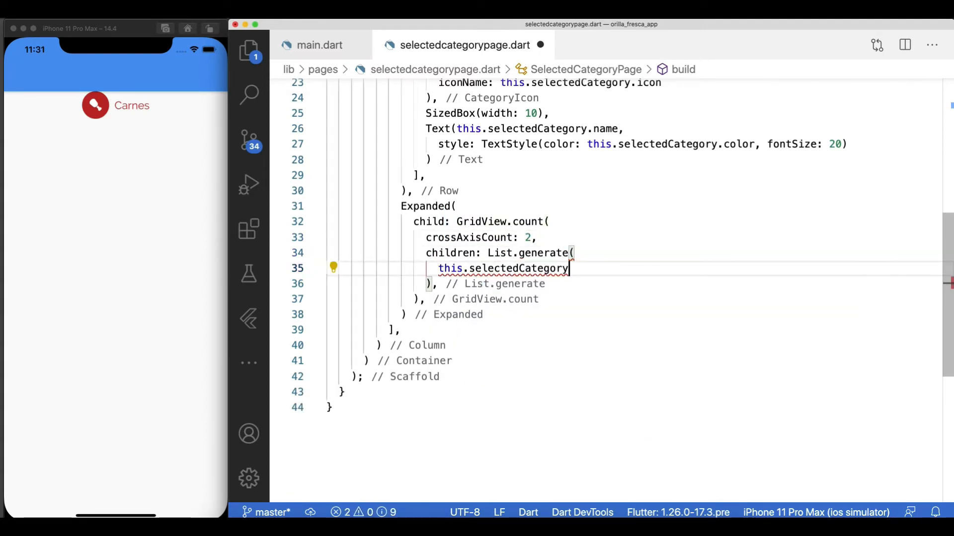
type(".subCategories.length,")
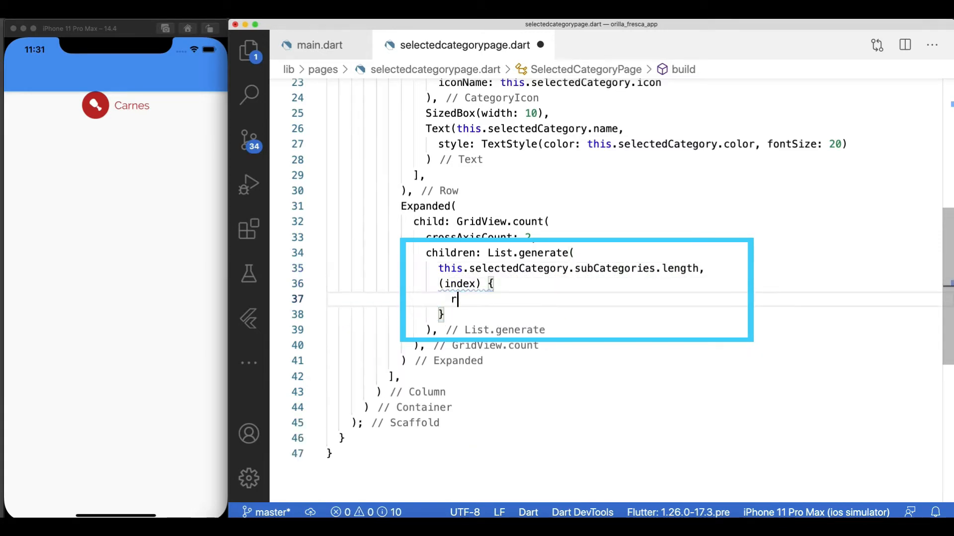
Return a Text of each subCategories[index].name as the grid item.
type("eturn Text(t")
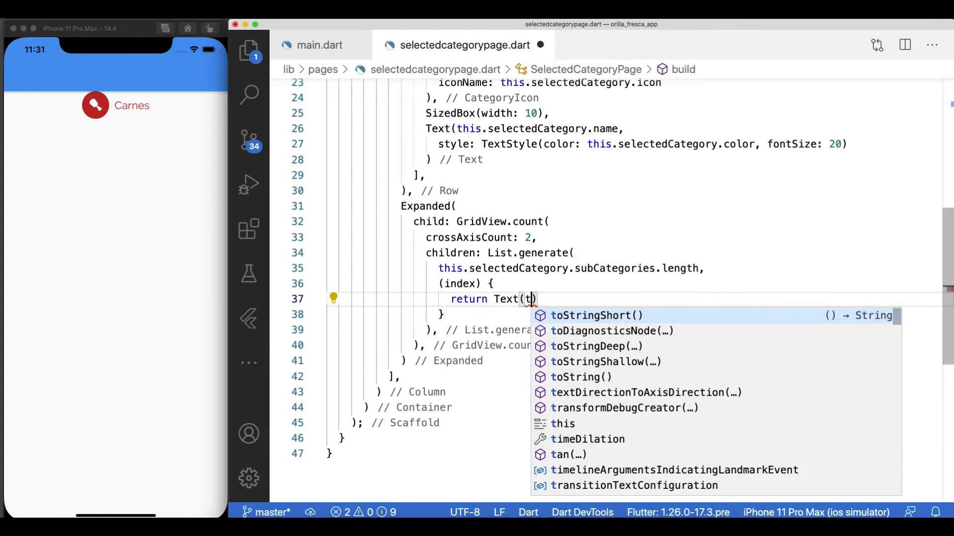
type("his.selectedCategory.subCategories")
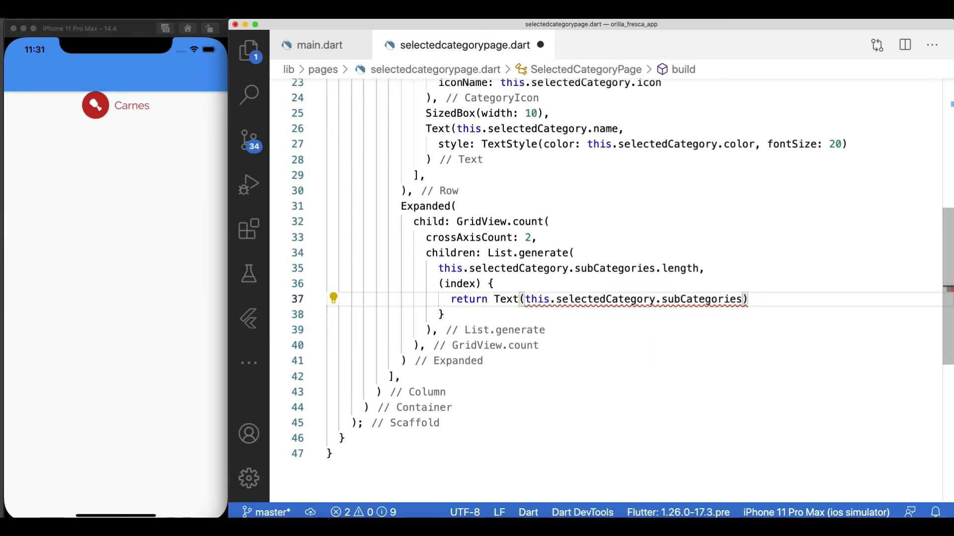
type("[index].")
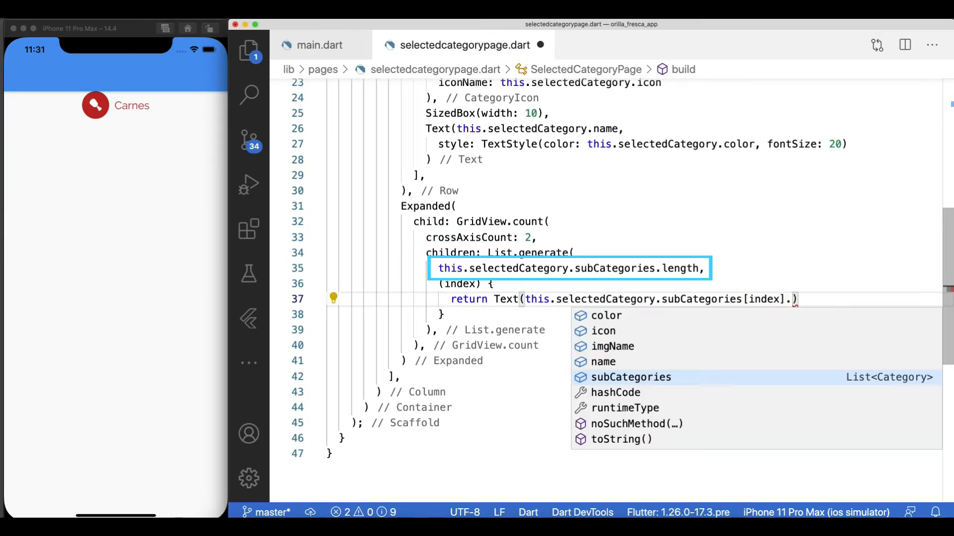
type("name")
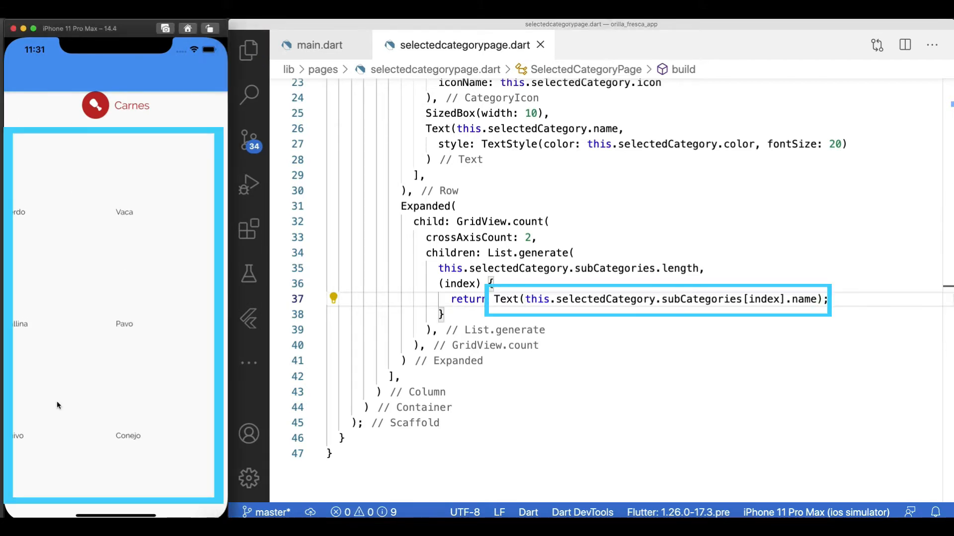
scroll("down", 3)
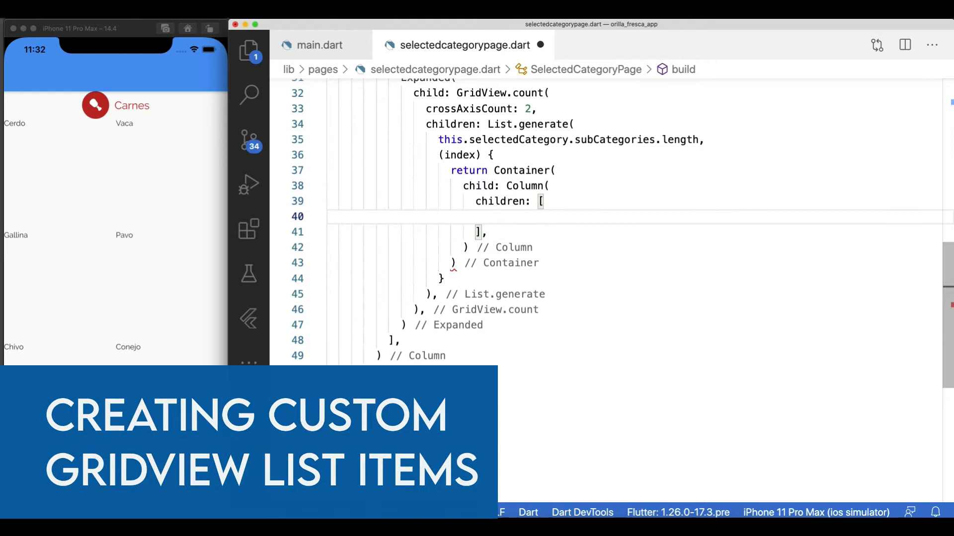
Show each subcategory's Image.asset from assets/imgs with BoxFit.cover at 100 by 100, clipped to a circle.
type("Image.asset(")
type("'assets/imgs/' + this.selectedCategory.subCategories[index")
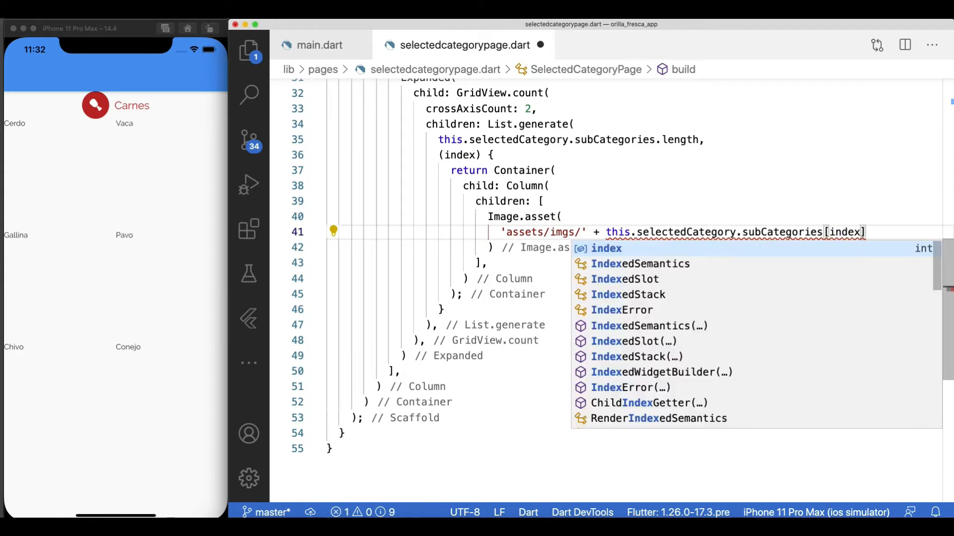
type(".imgName + '.png'")
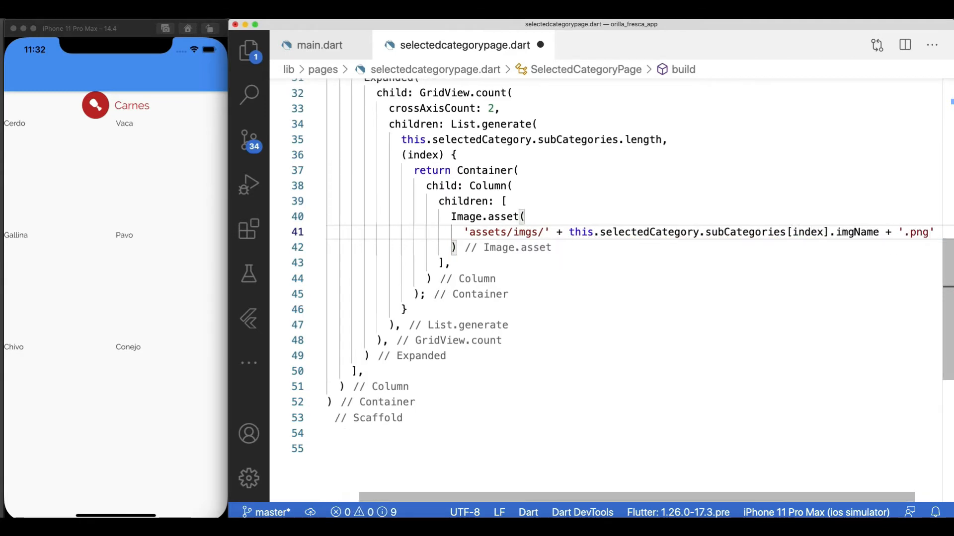
type("fit: B")
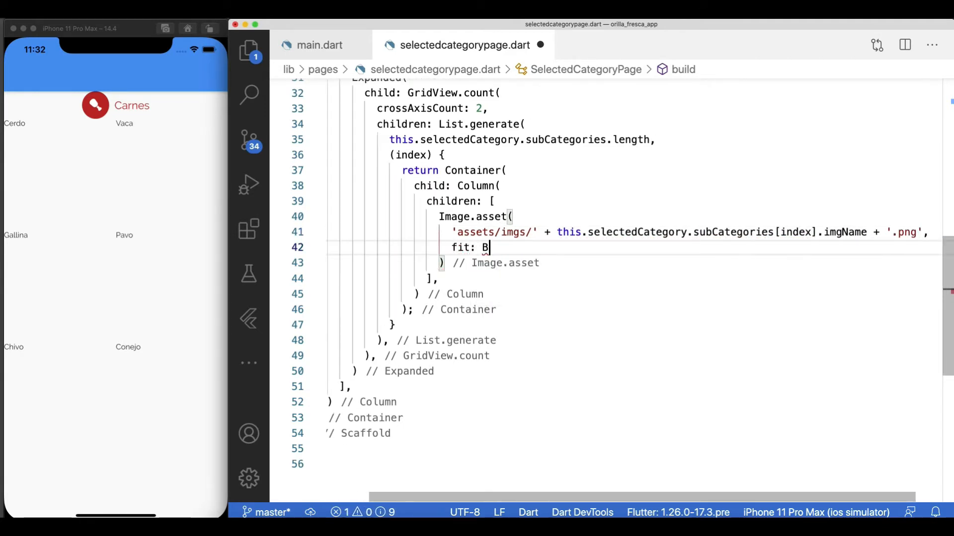
type("oxFit.cover, width: 100,")
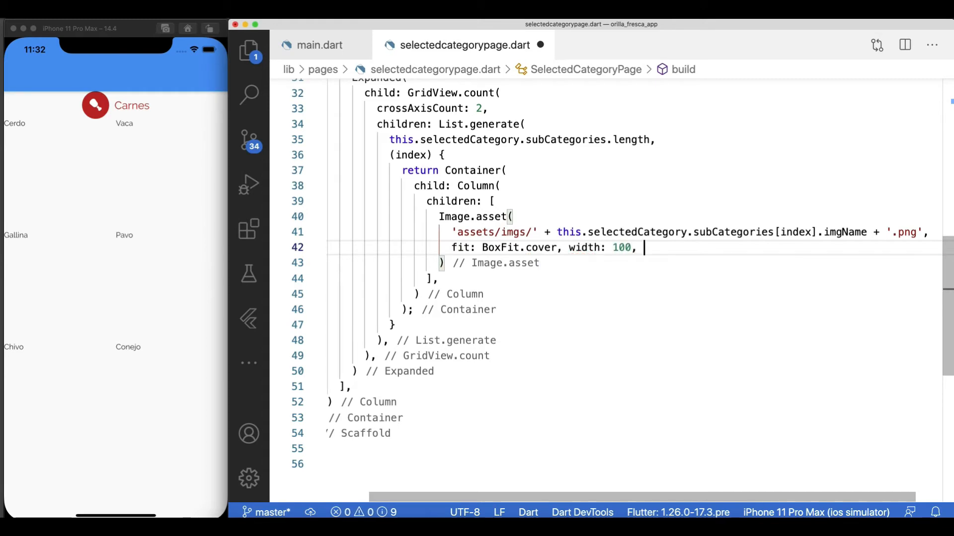
type("height: 100)")
left_click(475, 216)
type("ClipOval(")
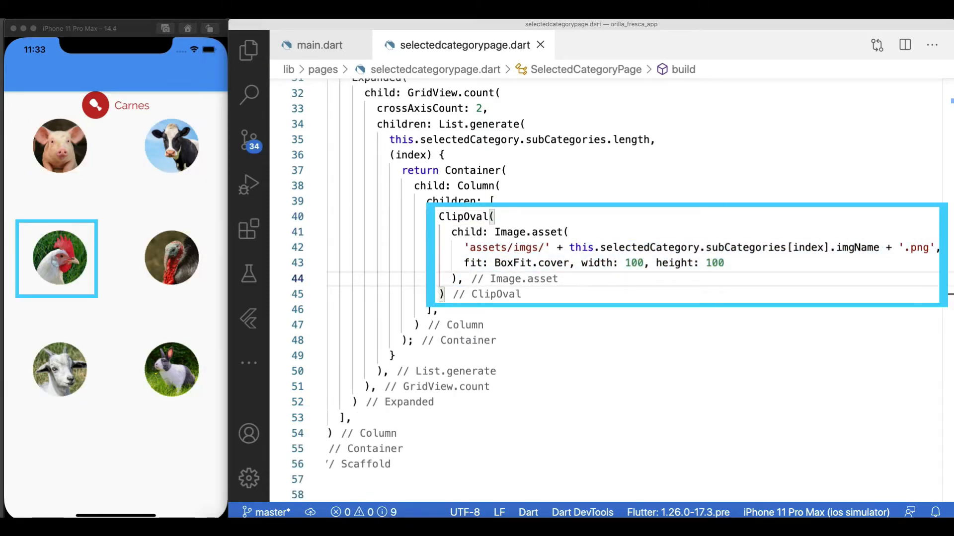
Add the subcategory name in the category colour below each photo, with SizedBox height 10 and height 50 spacers.
type("Text(this.selectedCategory.subCategories[index])")
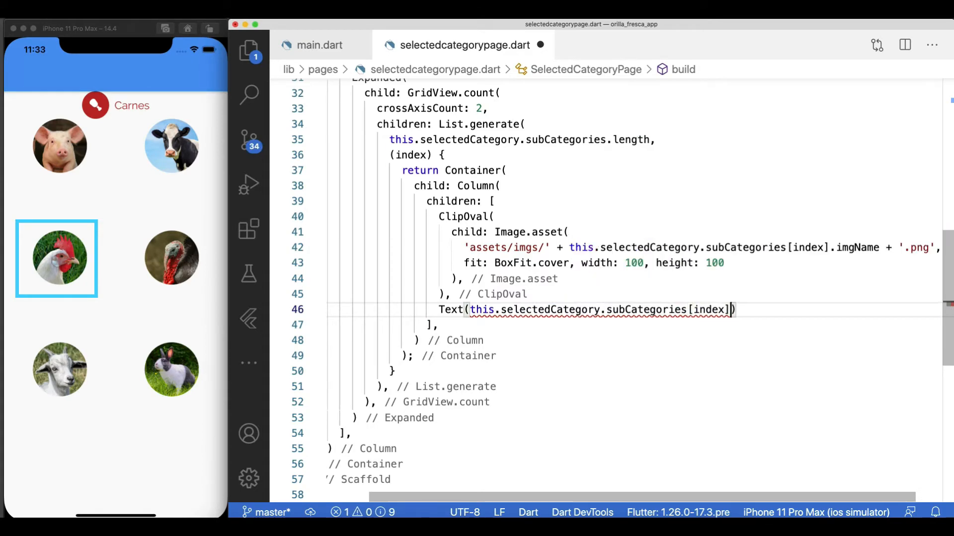
type(".name,")
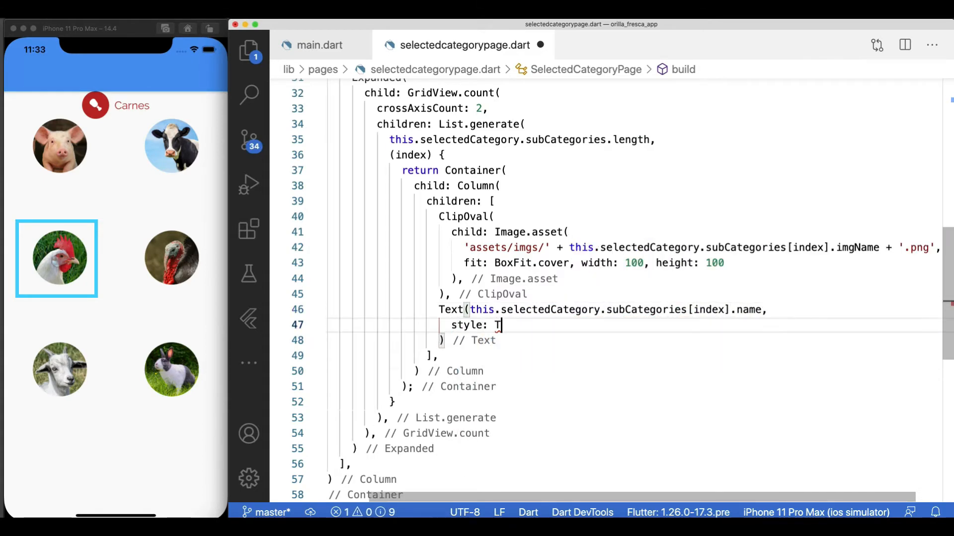
type("extStyle(color: this.selectedCategory.color")
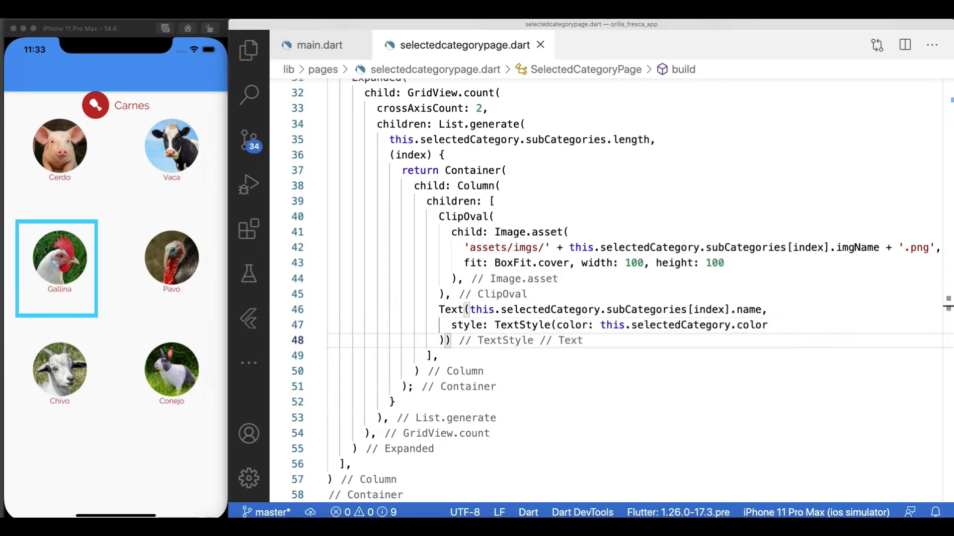
type("SizedBox(height: 10),")
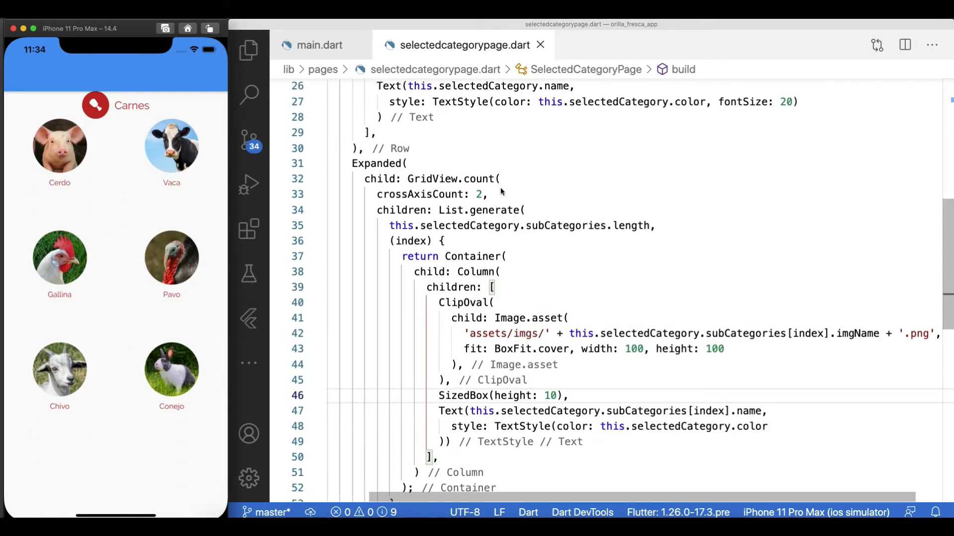
type("SizedBox(height)")
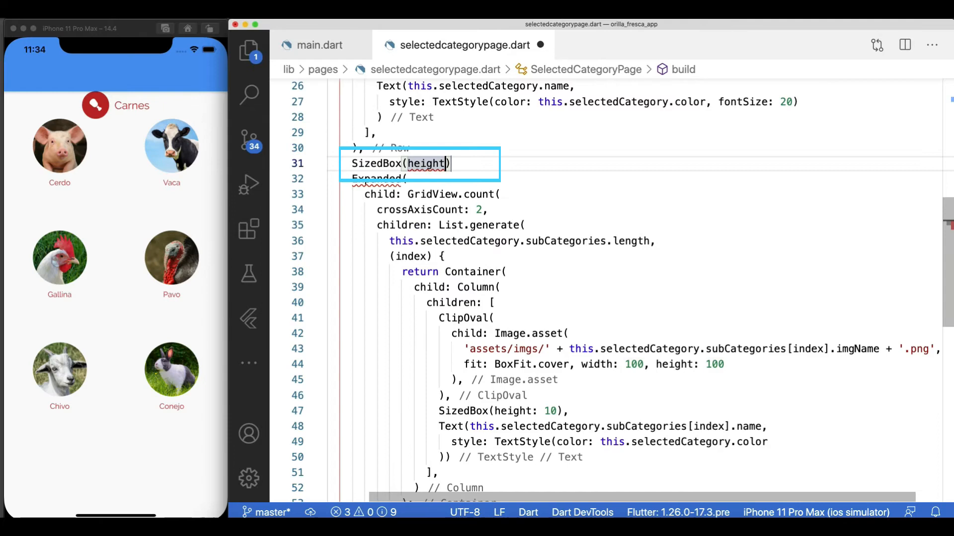
type(": 50")
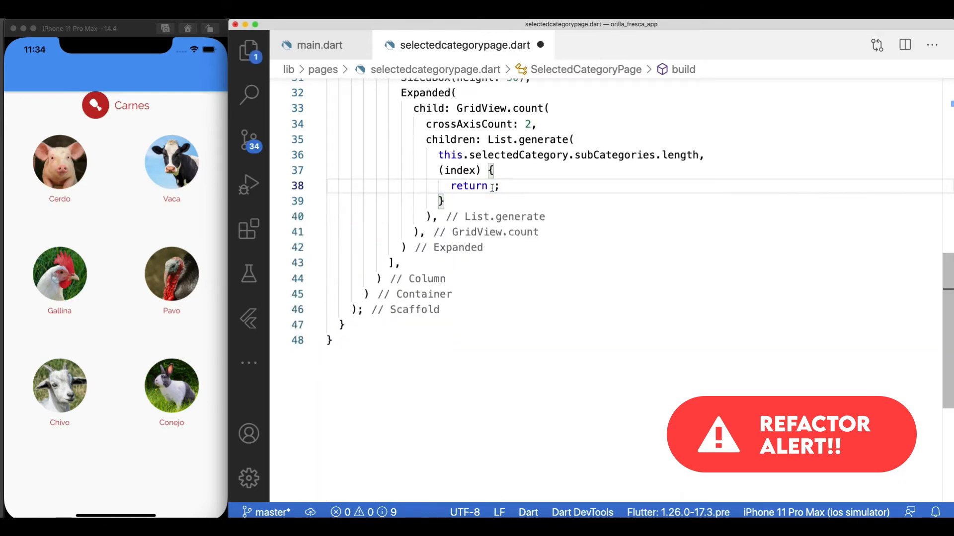
Wrap each tile in a GestureDetector whose onTap holds a TODO to navigate to the details page.
type("GestureDetector(")
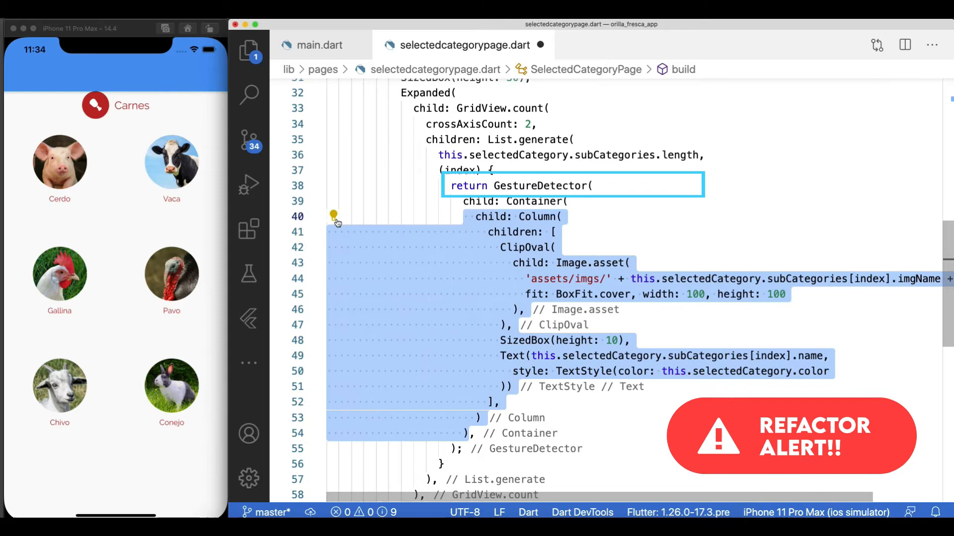
type("onTap: () {")
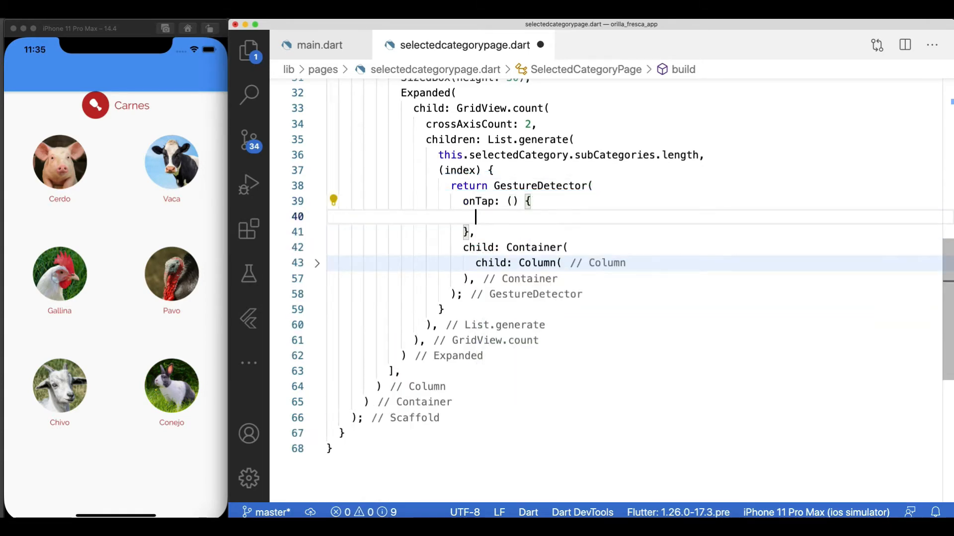
type("// TODO: navigate to the")
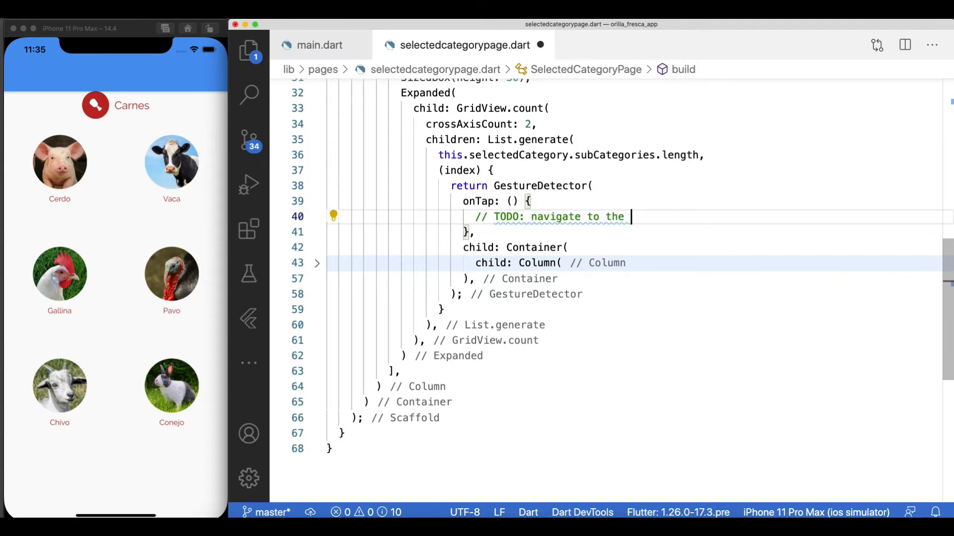
type("details page")
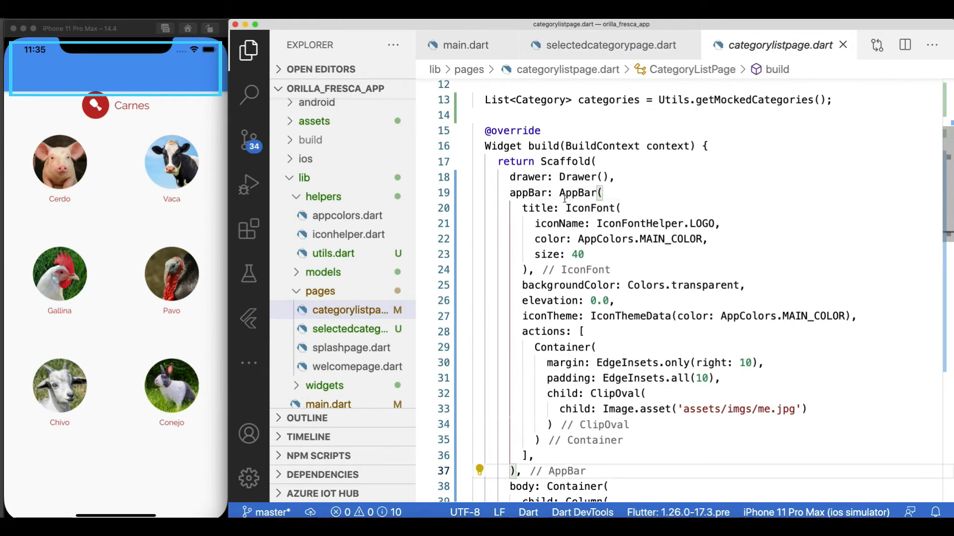
Return to selectedcategorypage.dart before adding a new file to the widgets folder.
left_click(610, 44)
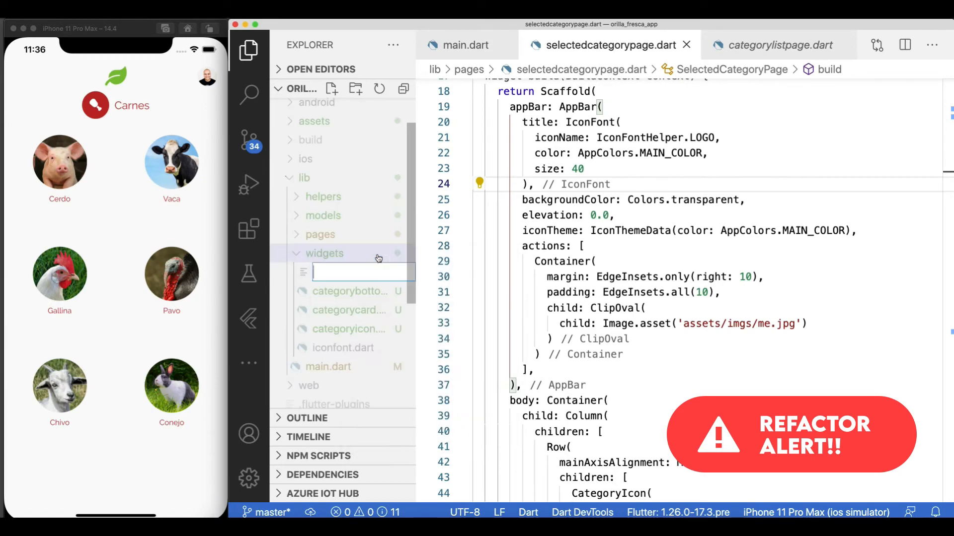
Declare MainAppBar extending StatefulWidget implementing PreferredSizeWidget, plus a MainAppBarState class.
type("class MainAppBar extends StatefulWidget")
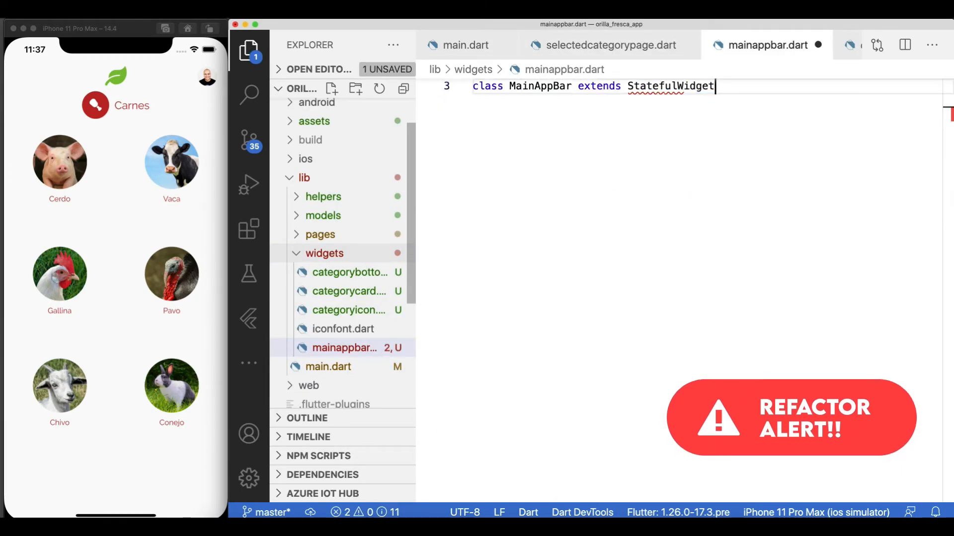
type("implements PreferredSizeWidget {")
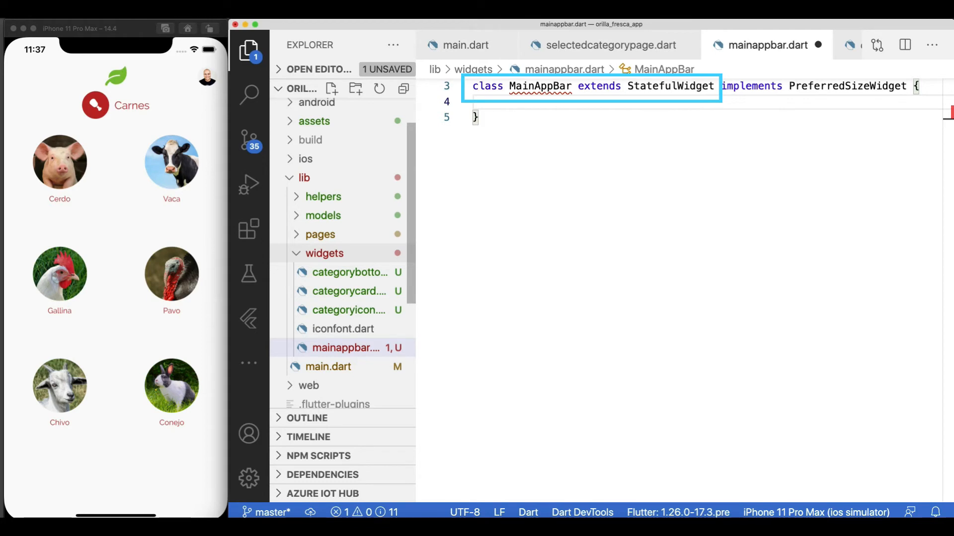
type("class MainAppBarState extends State<MainAppBar>")
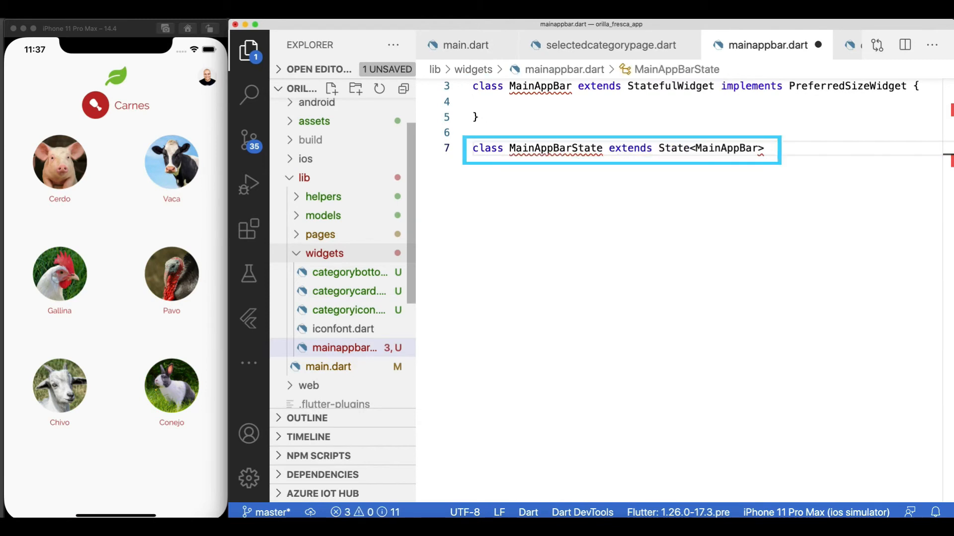
type("{")
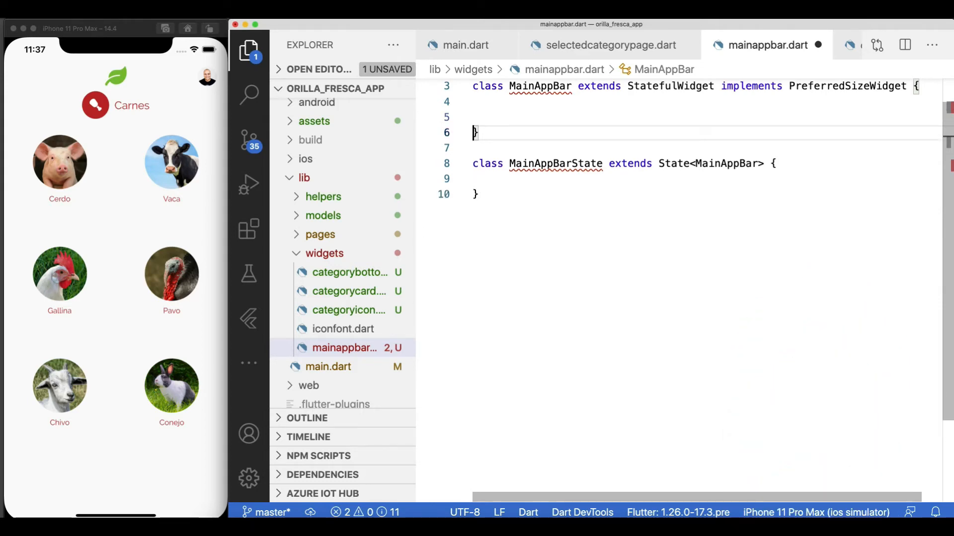
Add createState returning MainAppBarState and a preferredSize of Size.fromHeight(80), then begin build.
type("MainAppBarState c")
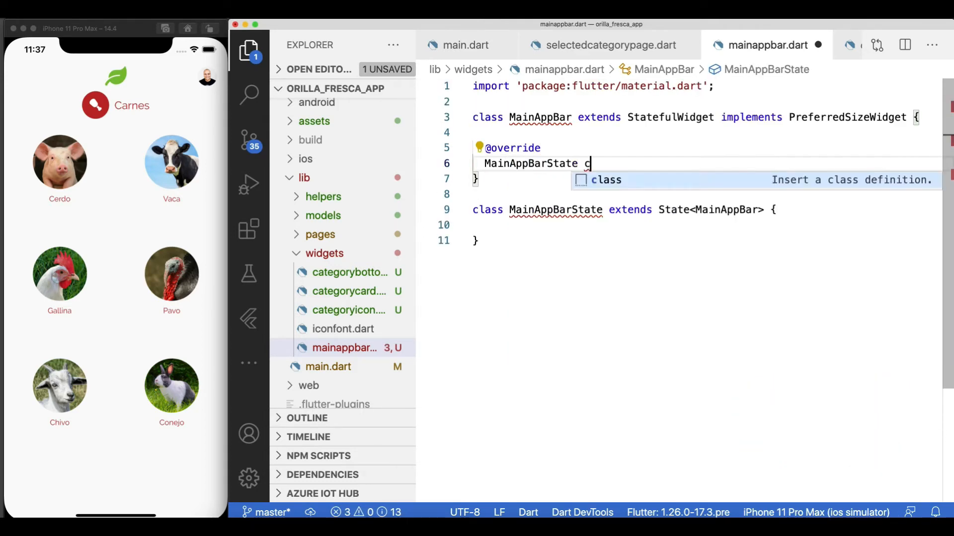
type("reateState() => MainAppBarState();")
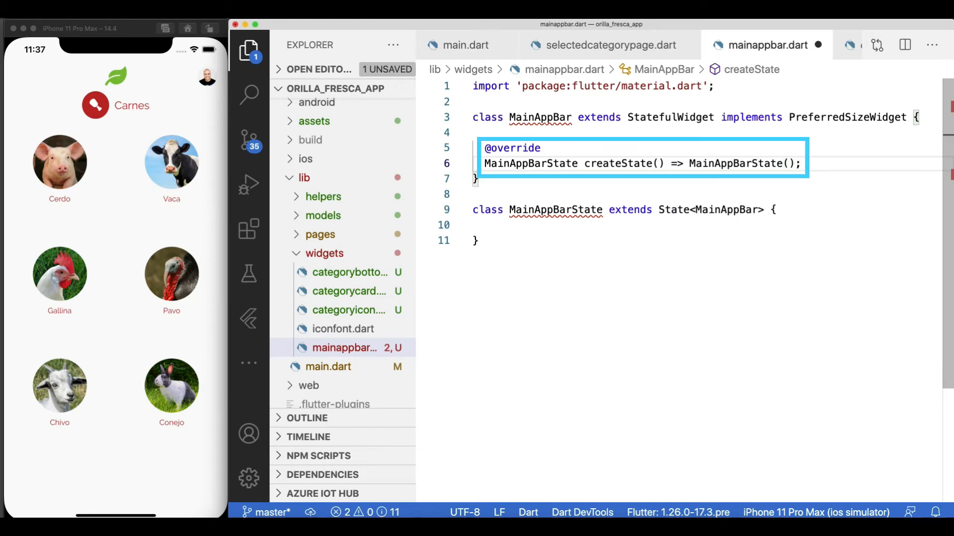
type("@override")
type("Size get preferredSize")
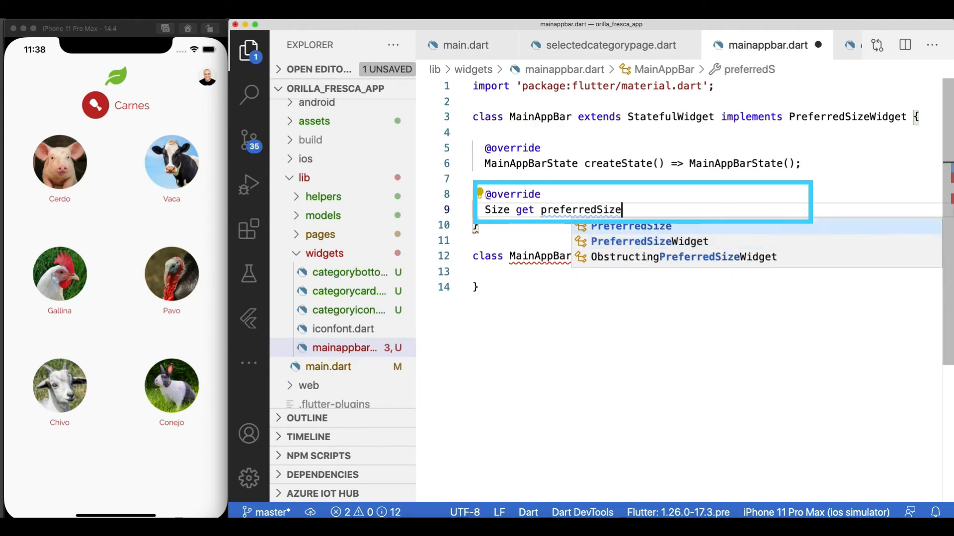
type("=> new Size.fromHeight(height")
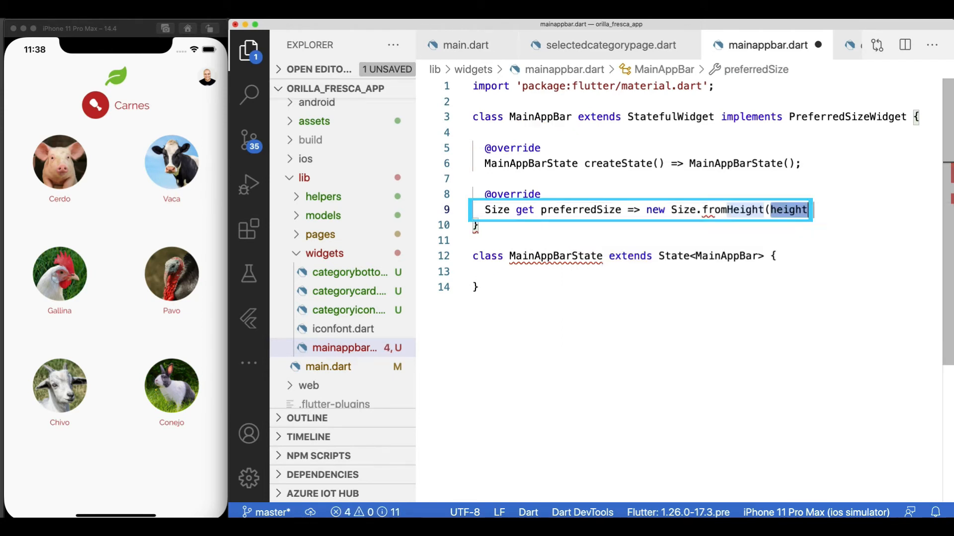
type("80);")
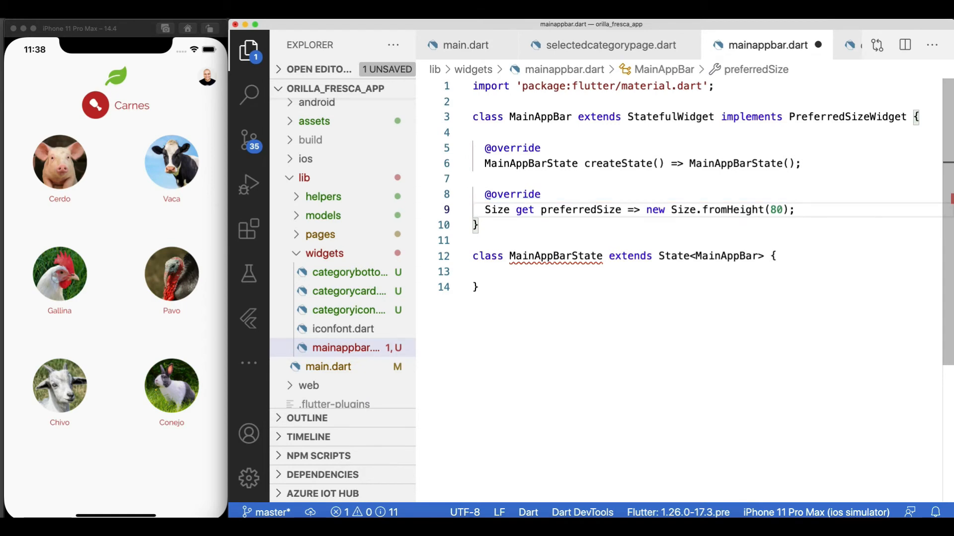
type("@override")
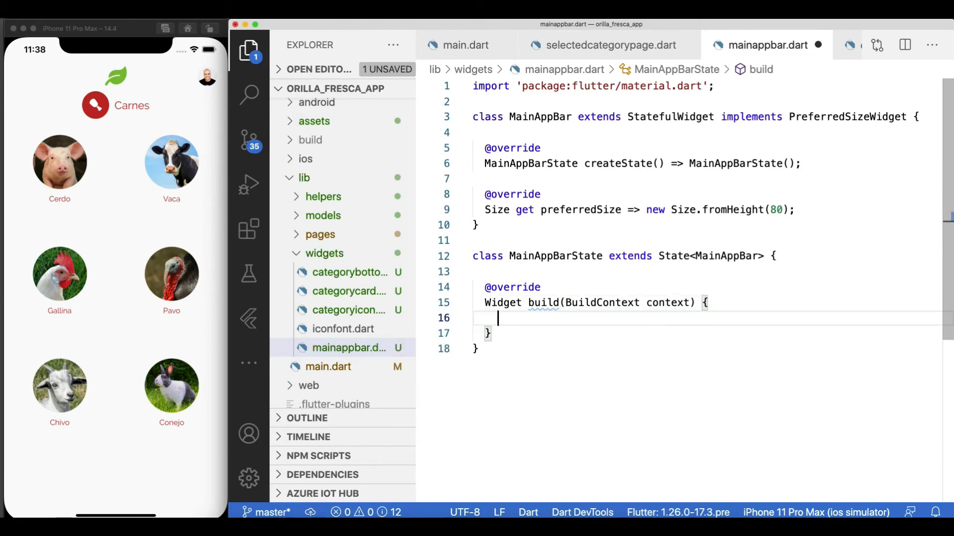
Move the AppBar from selectedcategorypage.dart into MainAppBar with a themeColor field and constructor.
left_click(608, 44)
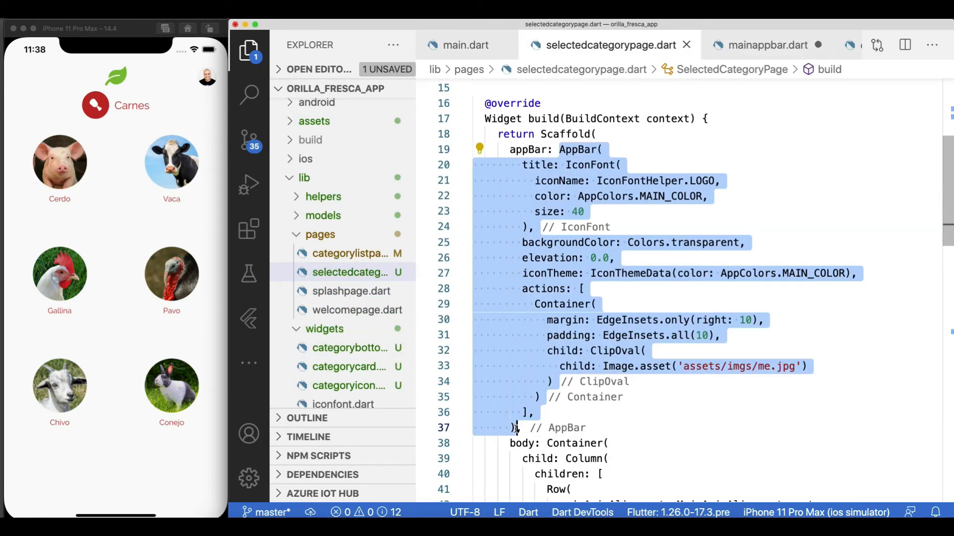
left_click(767, 45)
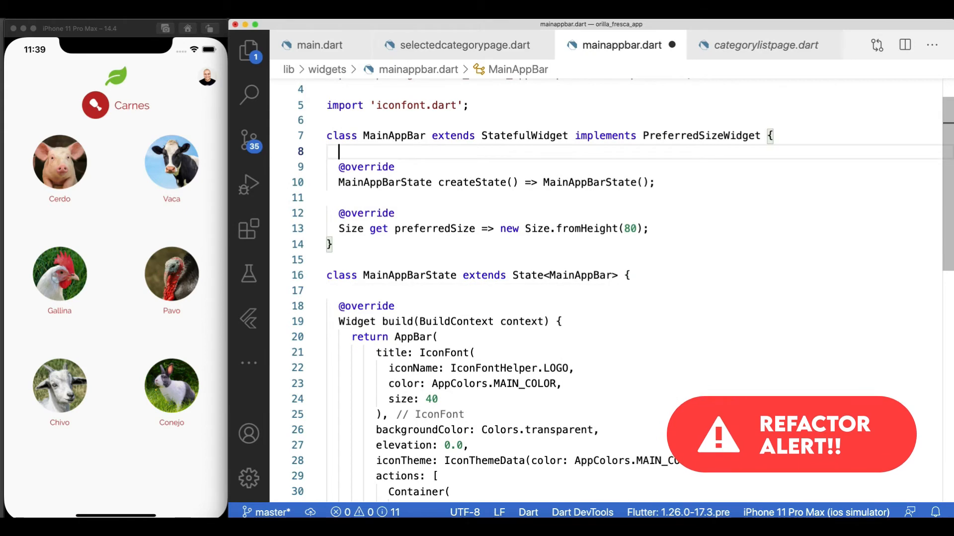
type("Color themeColor;")
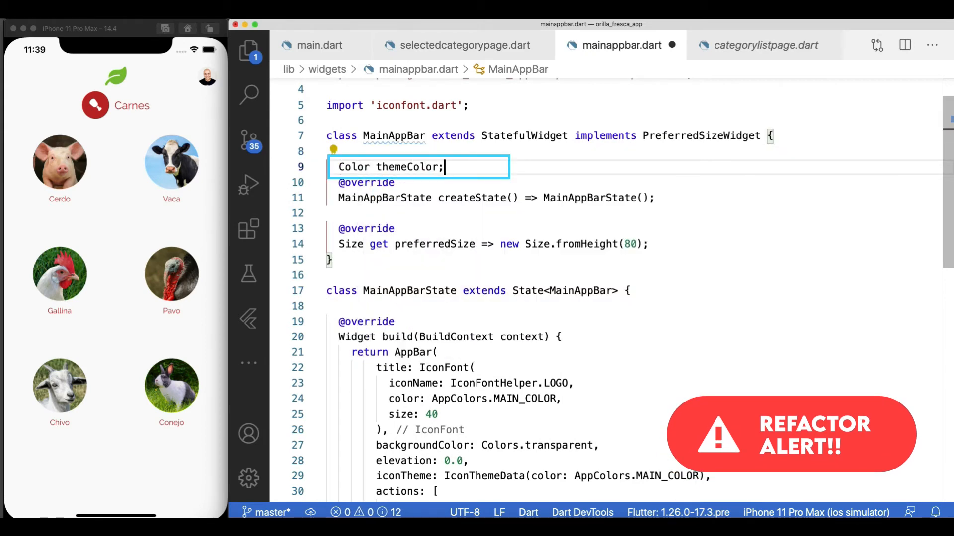
type("MainAppBar({ this.themeColor = AppColors.MAIN_COLOR")
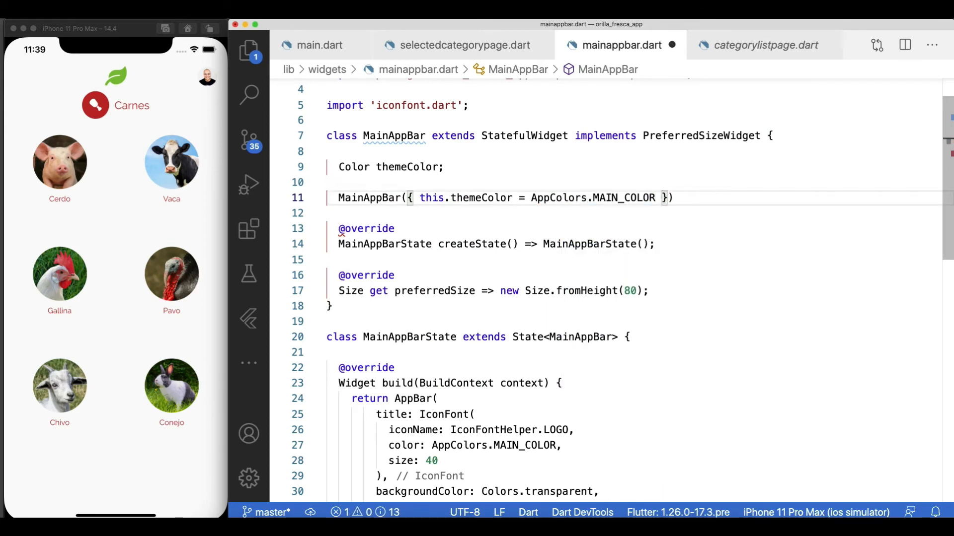
Use MainAppBar() as the app bar in selectedcategorypage.dart.
scroll("down", 3)
type(";")
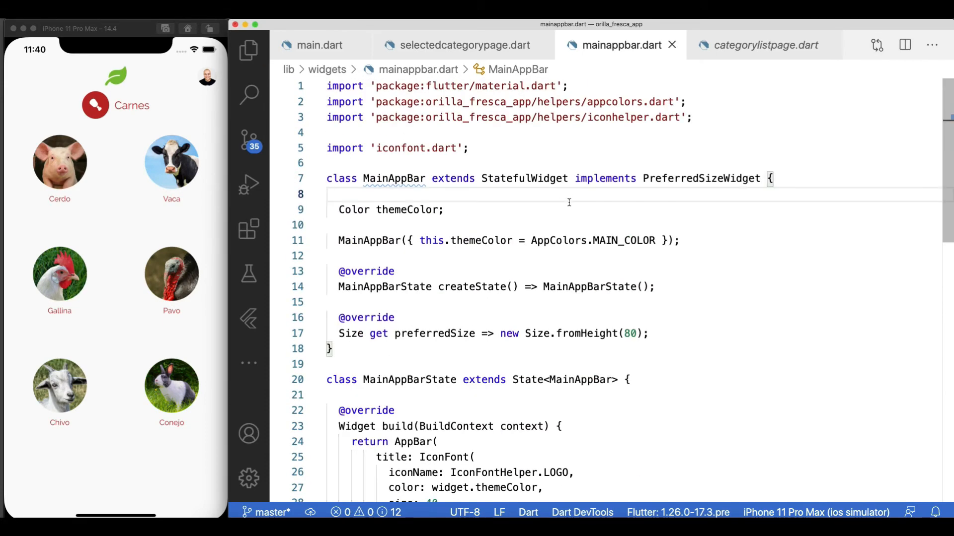
type("MainAppBar(),")
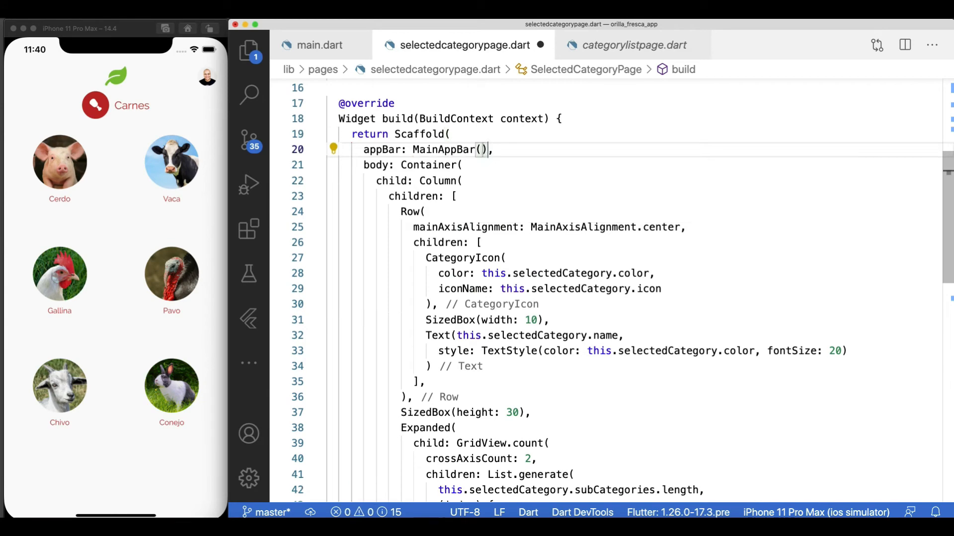
Pass selectedCategory: this.categories[index] to SelectedCategoryPage in categorylistpage.dart, then show main.dart.
left_click(633, 44)
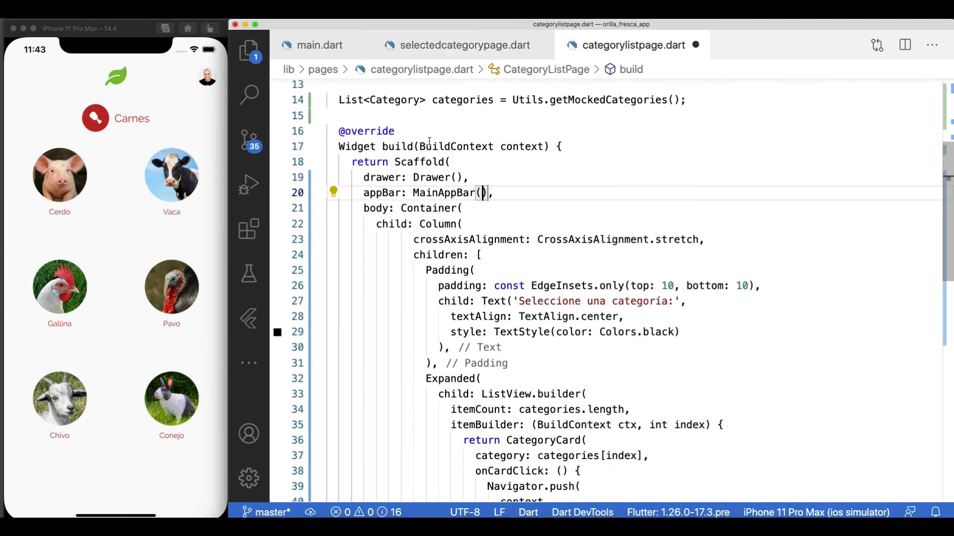
left_click(464, 44)
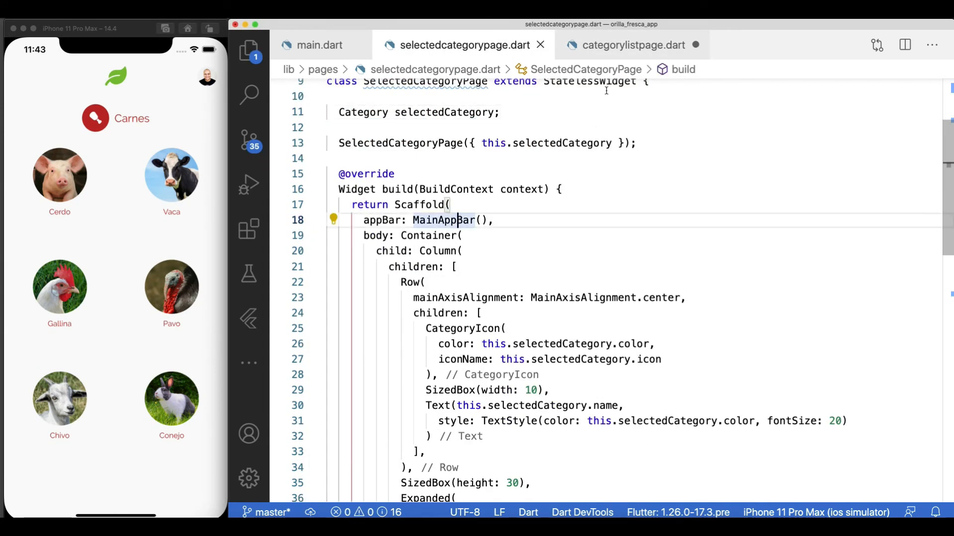
left_click(633, 45)
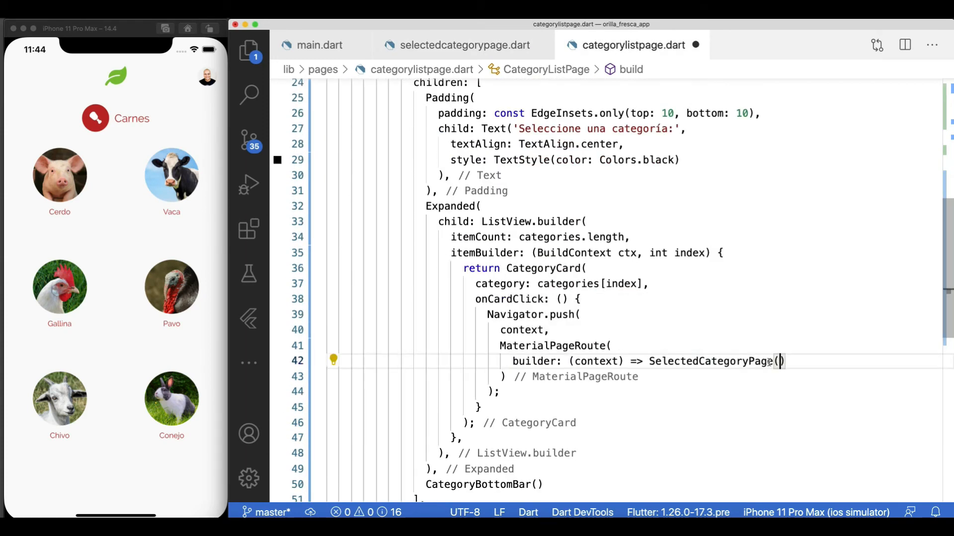
type("selectedCategory: this.ca,")
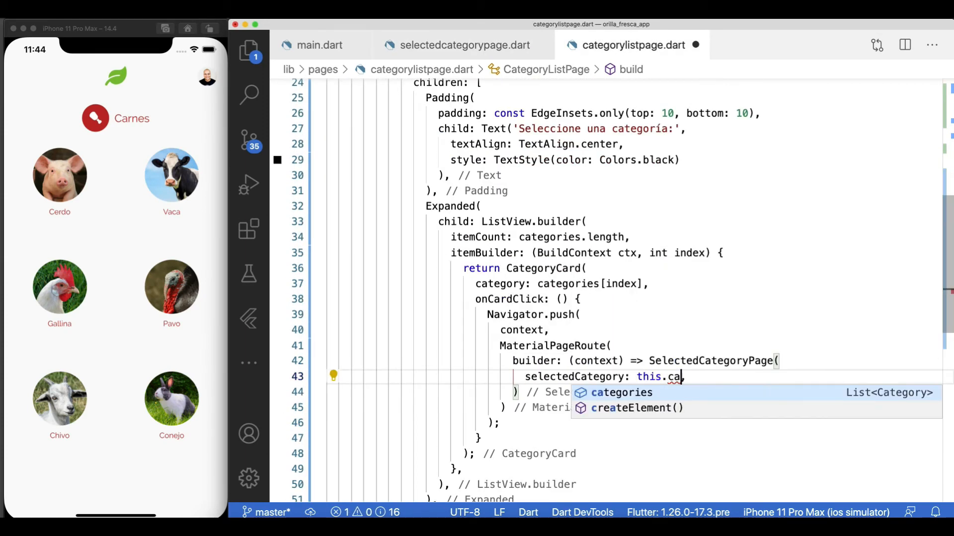
type("tegories[index],")
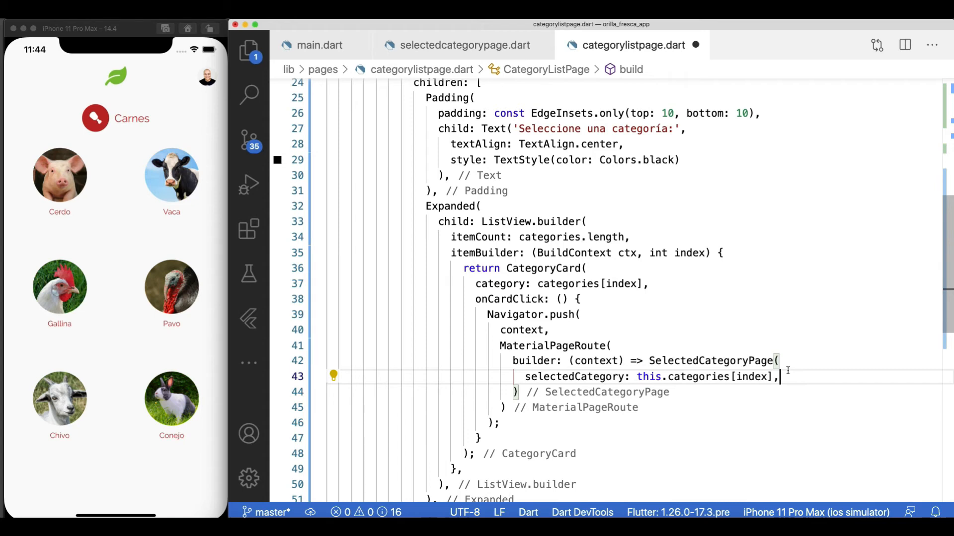
left_click(319, 45)
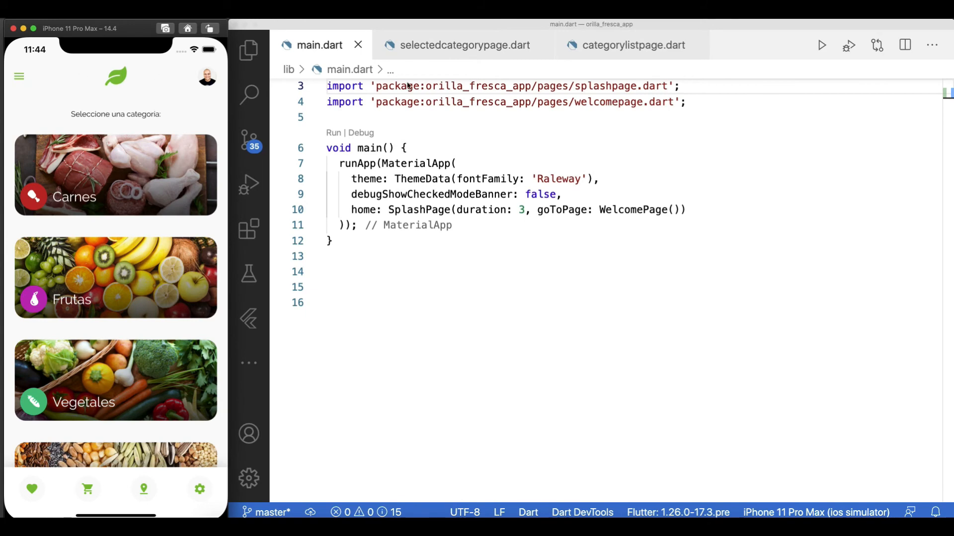
Test in the simulator that tapping Carnes opens its subcategory grid, then return to selectedcategorypage.dart.
left_click(634, 45)
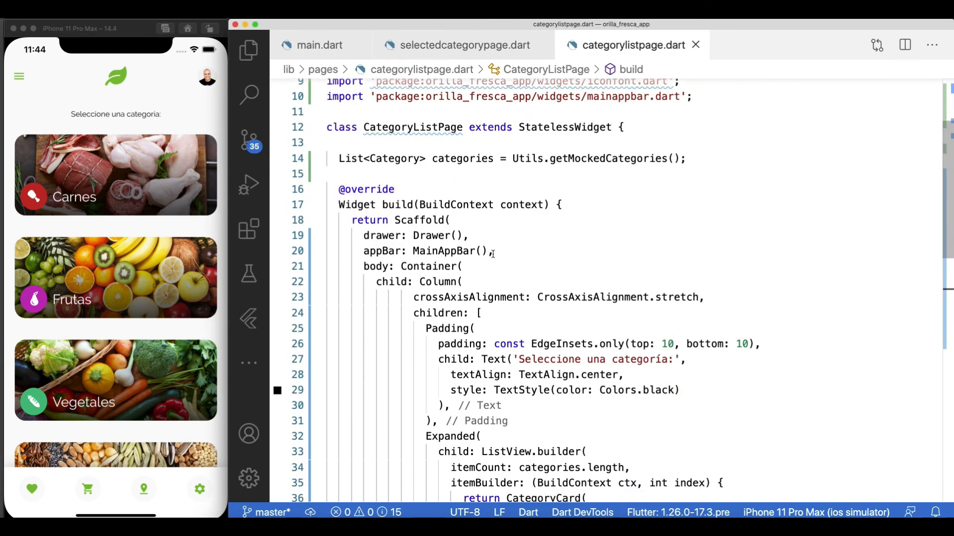
scroll("down", 3)
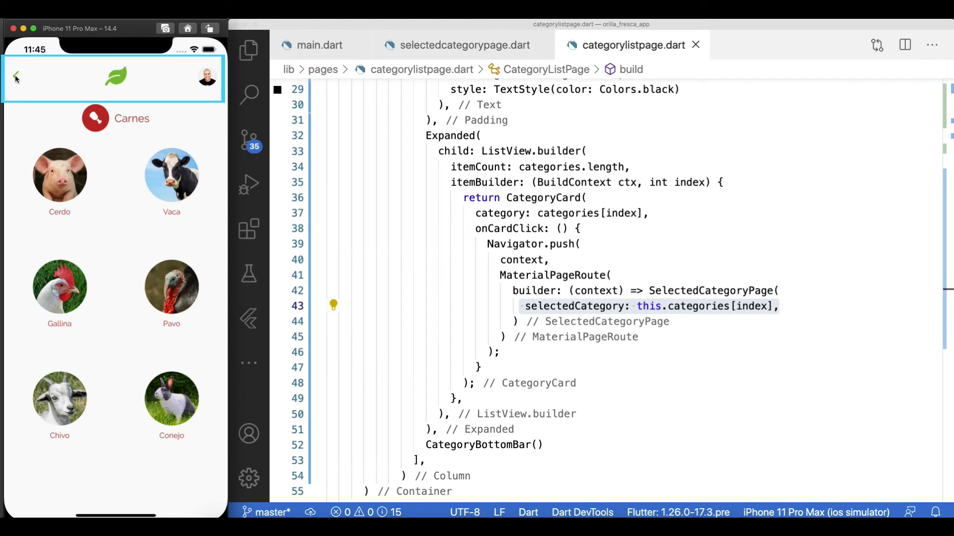
left_click(15, 77)
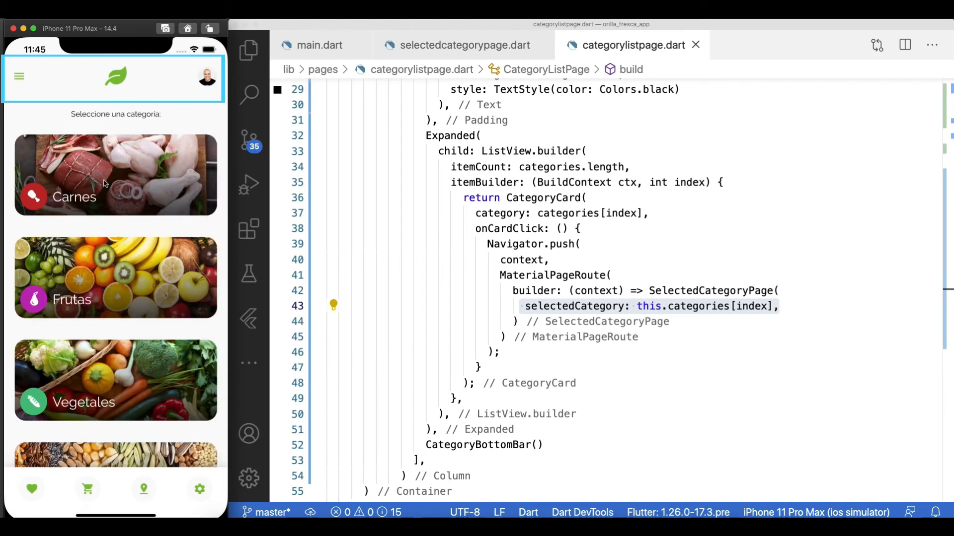
left_click(115, 175)
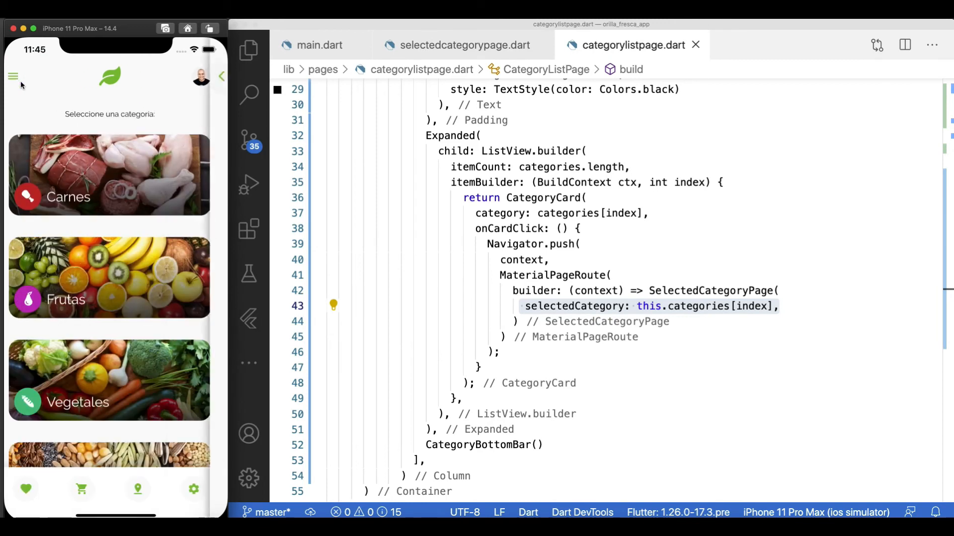
left_click(109, 378)
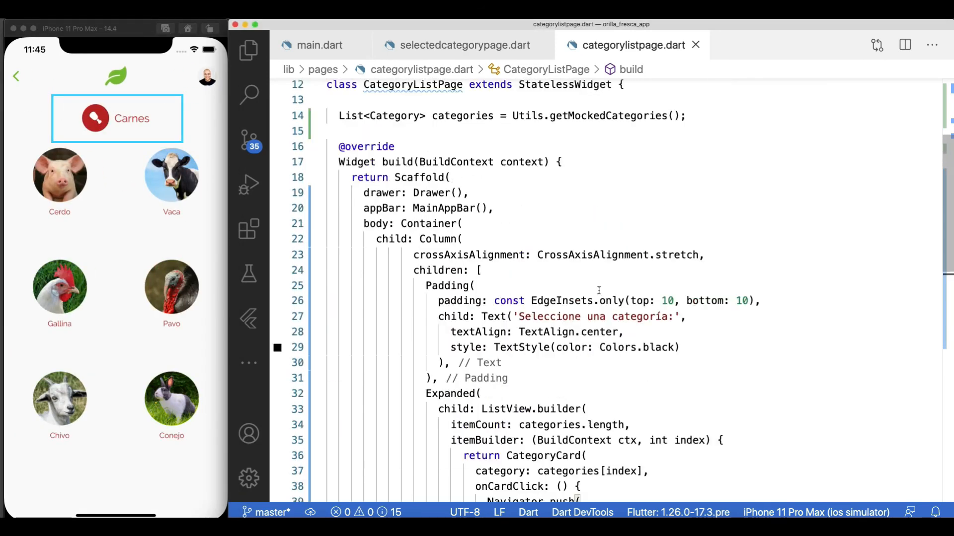
left_click(464, 45)
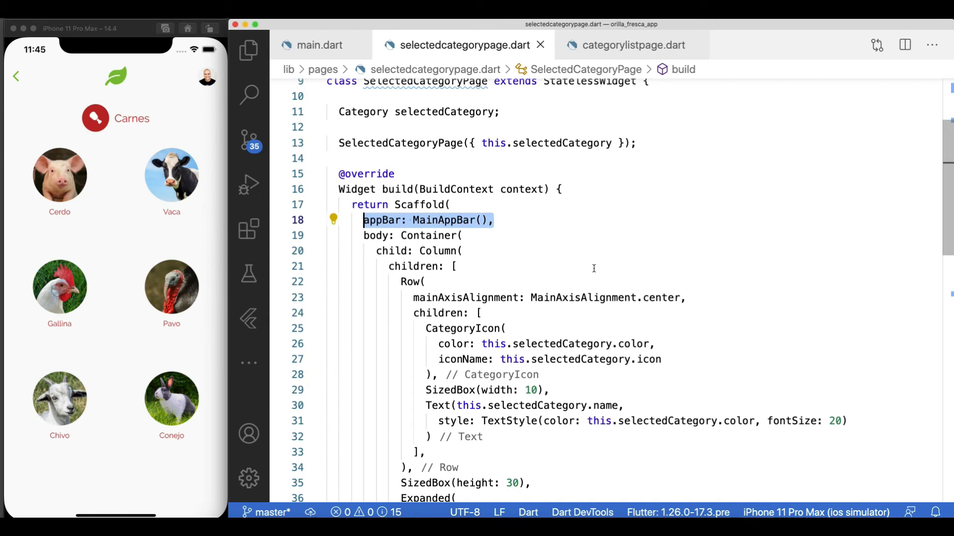
Reveal the onTap TODO and show the Explorer to create lib/pages/detailspage.dart.
scroll("down", 3)
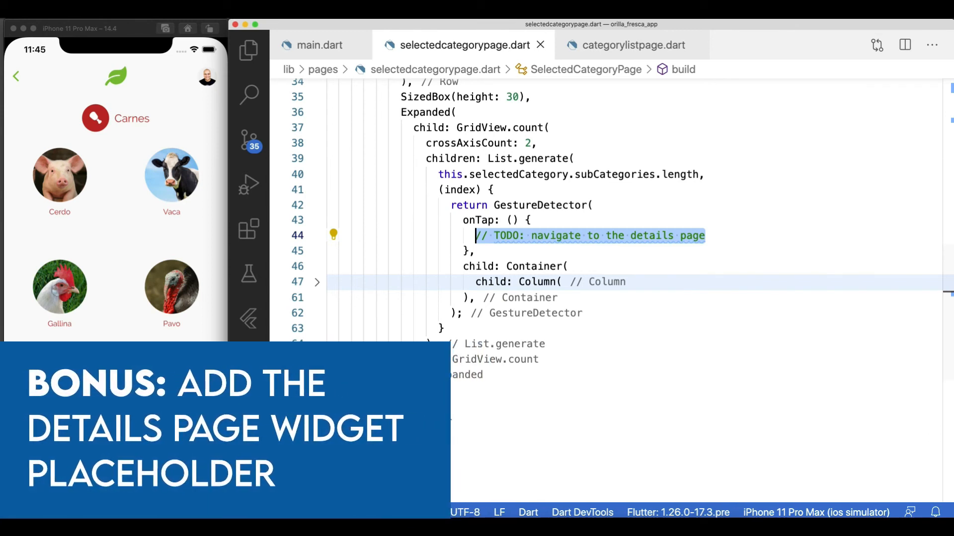
left_click(248, 48)
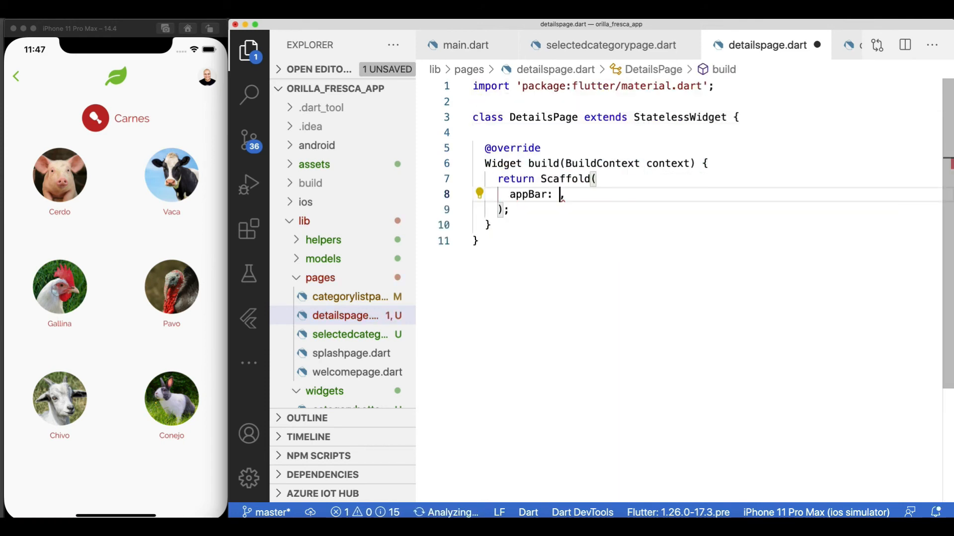
Give DetailsPage a Center Text(this.subCategory.name) body, a SubCategory field and constructor, then go to selectedcategorypage.dart.
type("body")
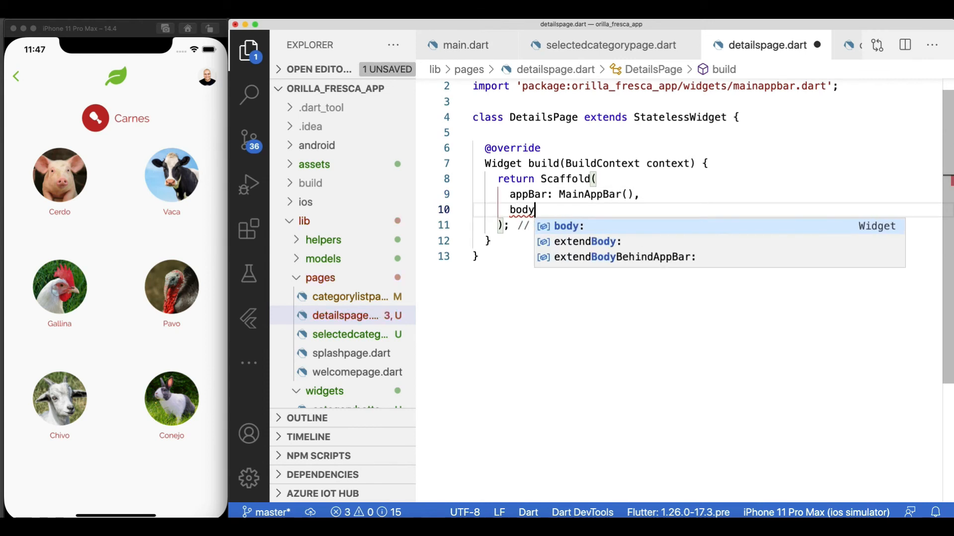
type(": Center(")
type("child: Text(")
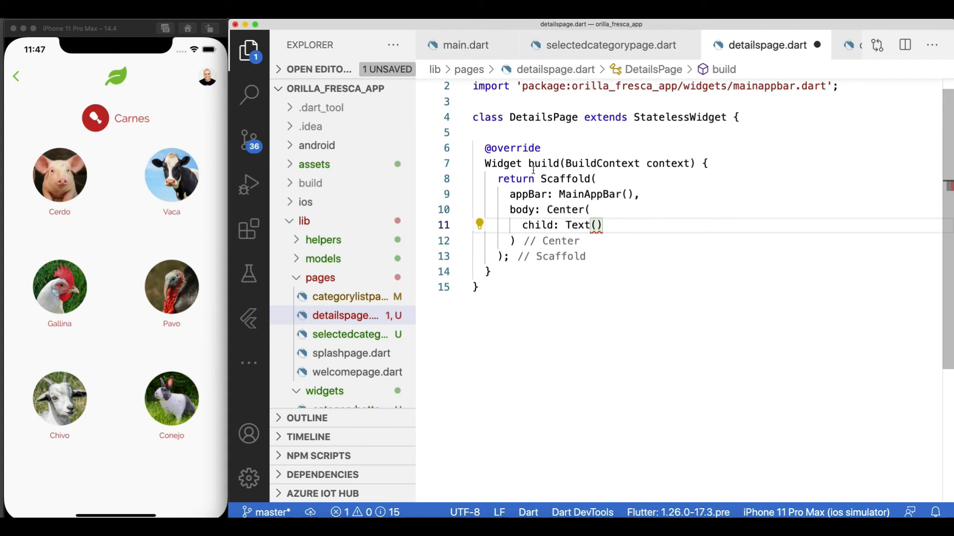
type("SubCategory subCategory;")
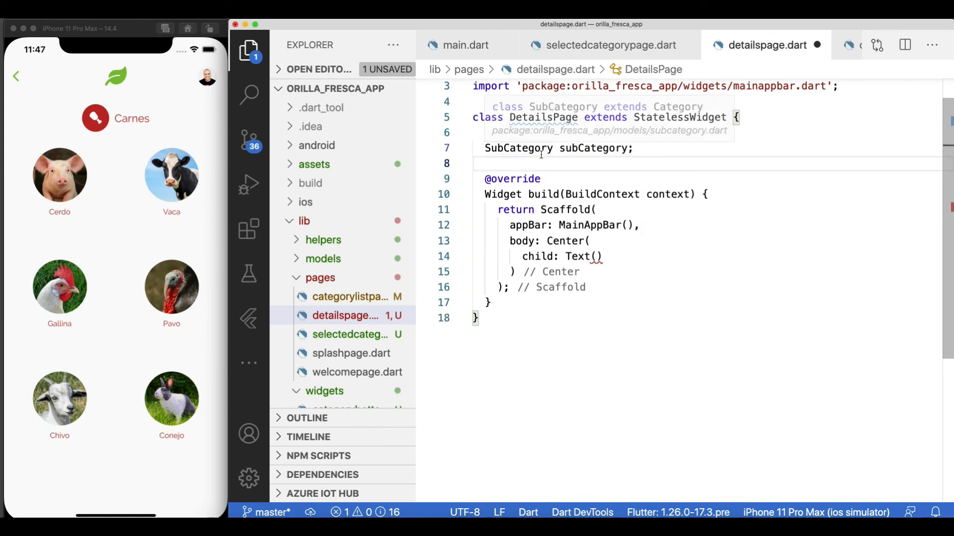
type("DetailsPage({ this.subCategory })")
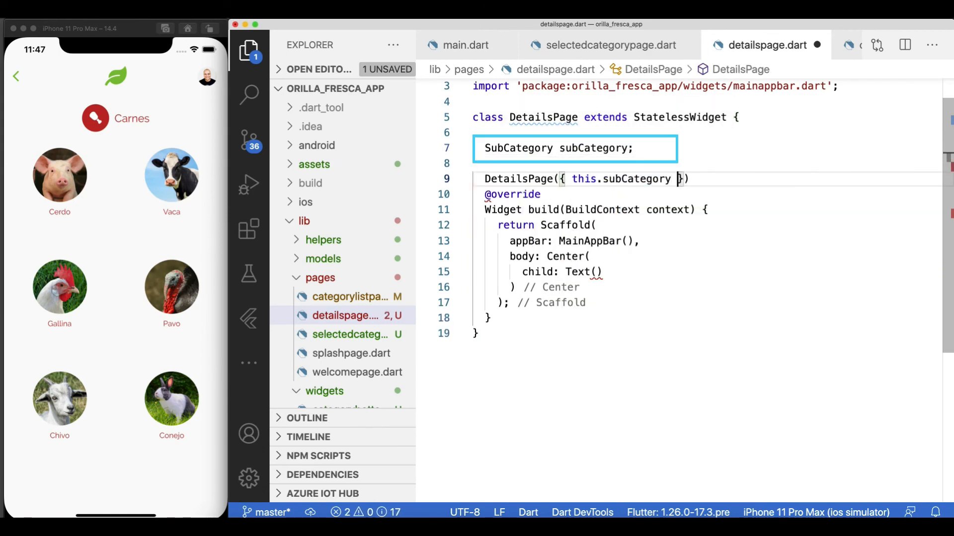
type("this.subCategory.name")
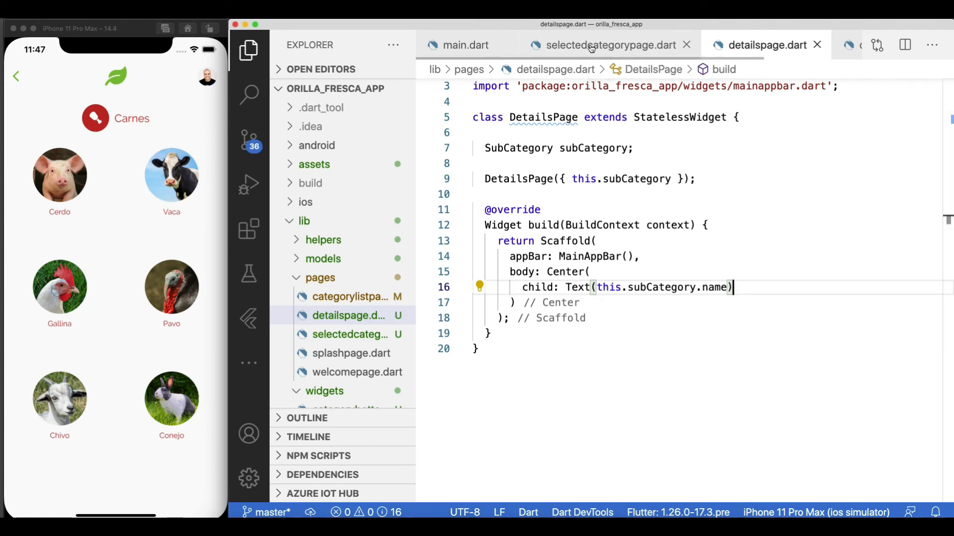
left_click(608, 44)
type("DetailsPage(subCategory: )")
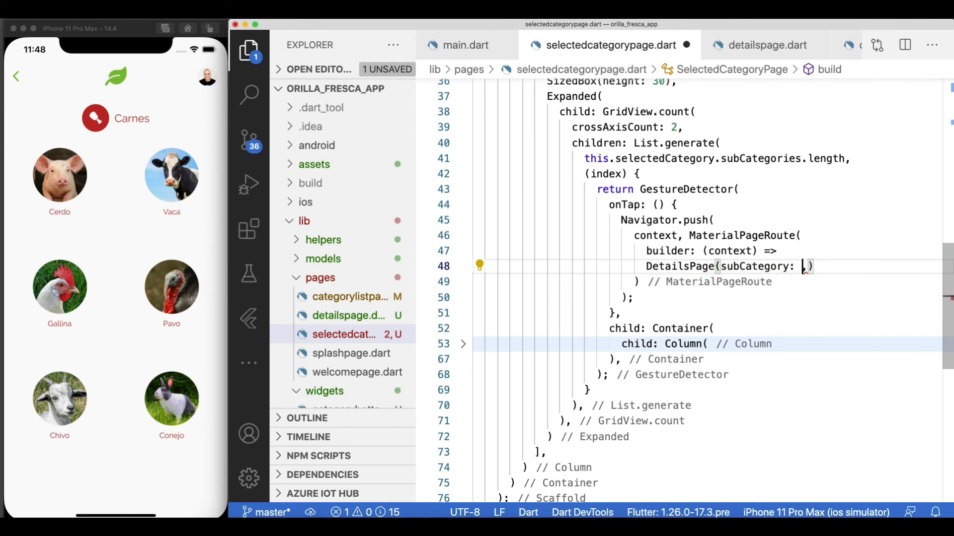
Pass this.selectedCategory.subCategories[index] to DetailsPage in the grid tap handler and save.
key("enter")
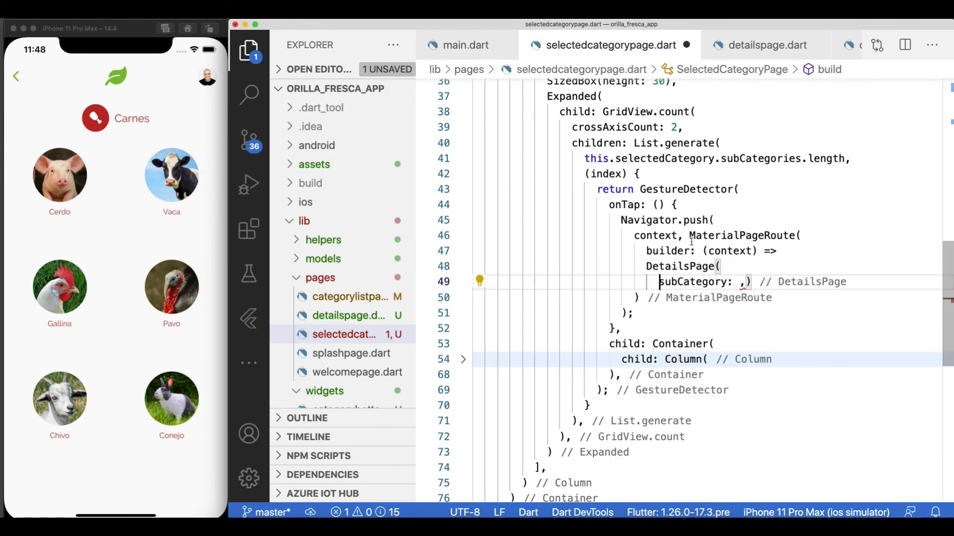
type("this.selectedCategory.s")
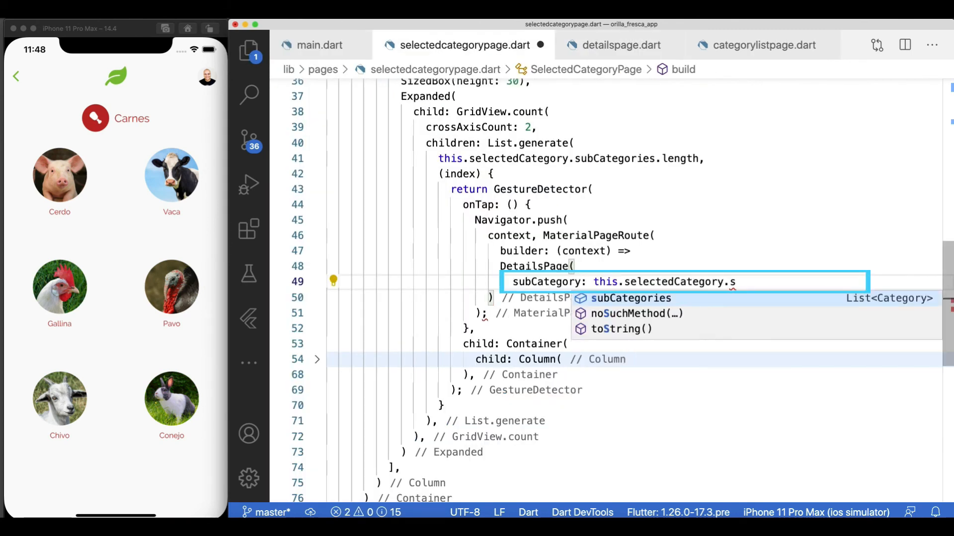
type("ubCategories[index]")
left_click(450, 313)
type(")")
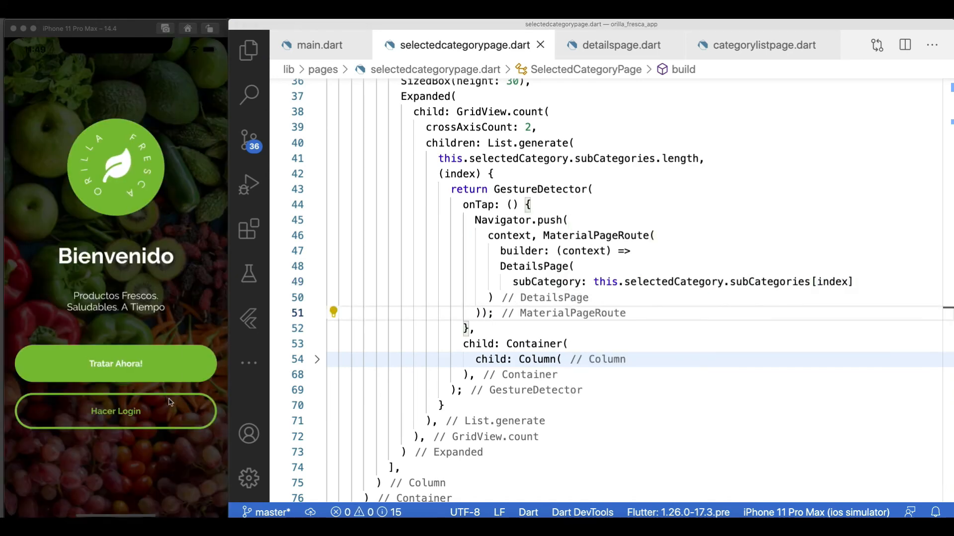
Navigate the simulator through the welcome screen into Carnes, then show detailspage.dart.
left_click(115, 410)
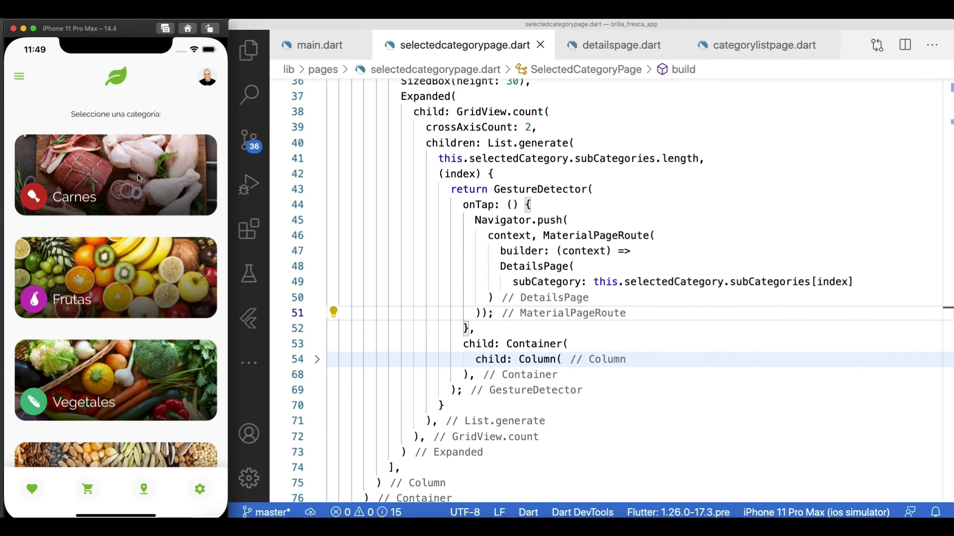
left_click(115, 175)
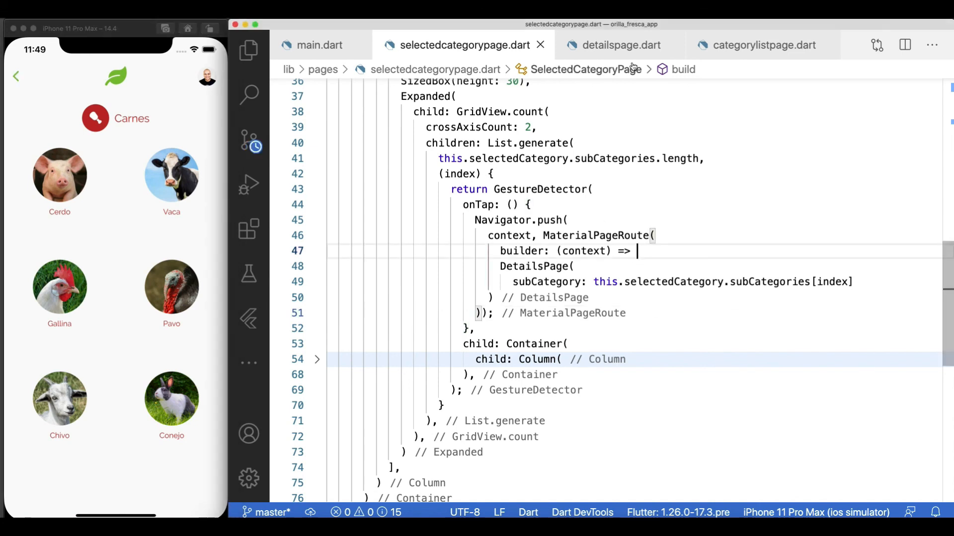
left_click(617, 45)
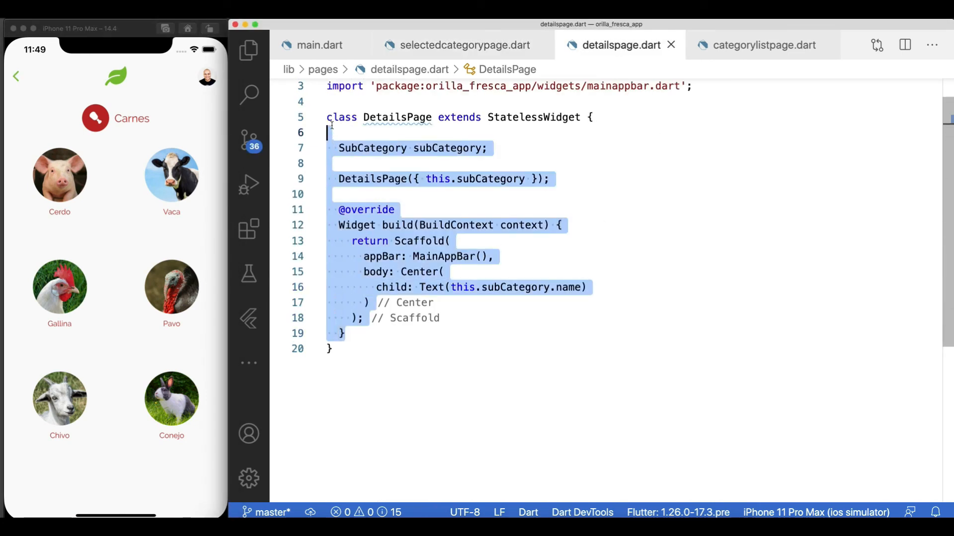
Select StatelessWidget in DetailsPage, switch to main.dart and hide the Explorer sidebar.
double_click(534, 117)
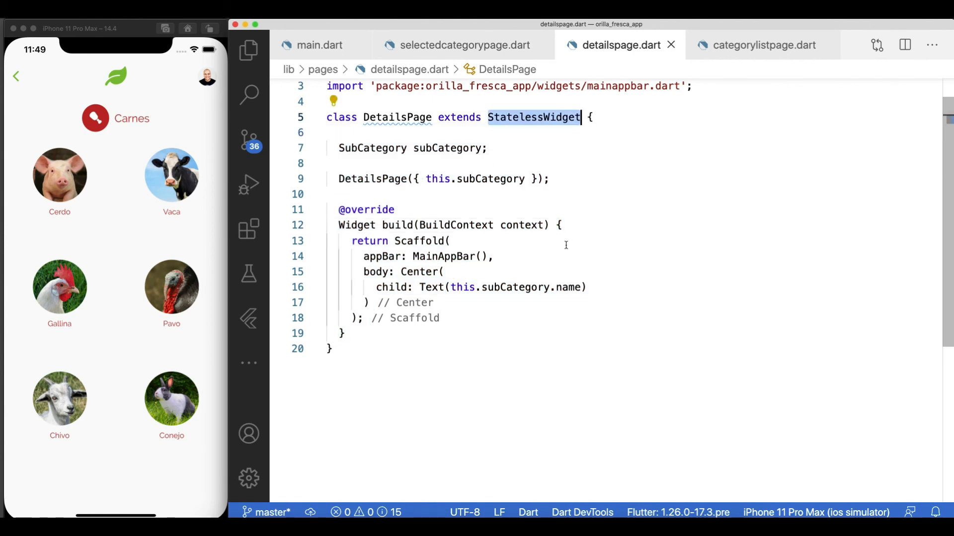
left_click(248, 49)
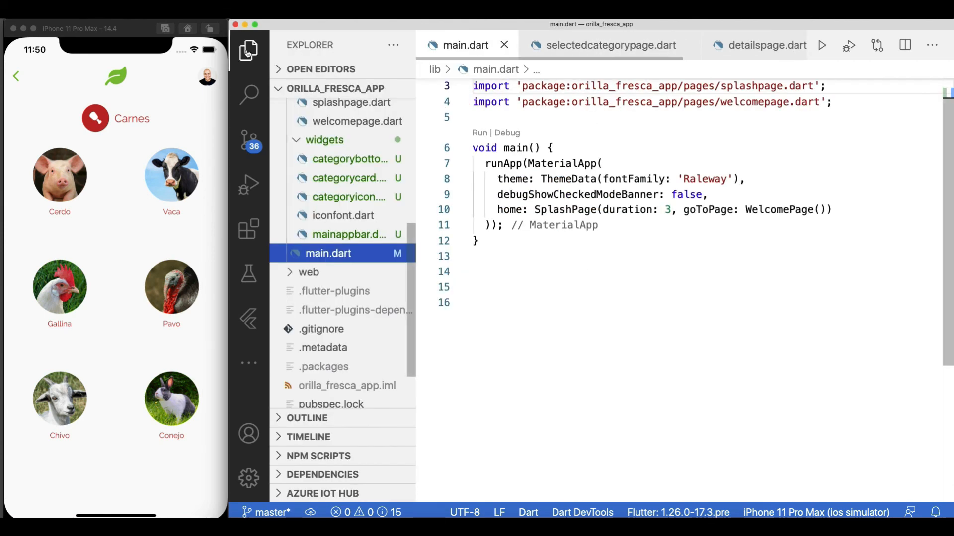
left_click(247, 50)
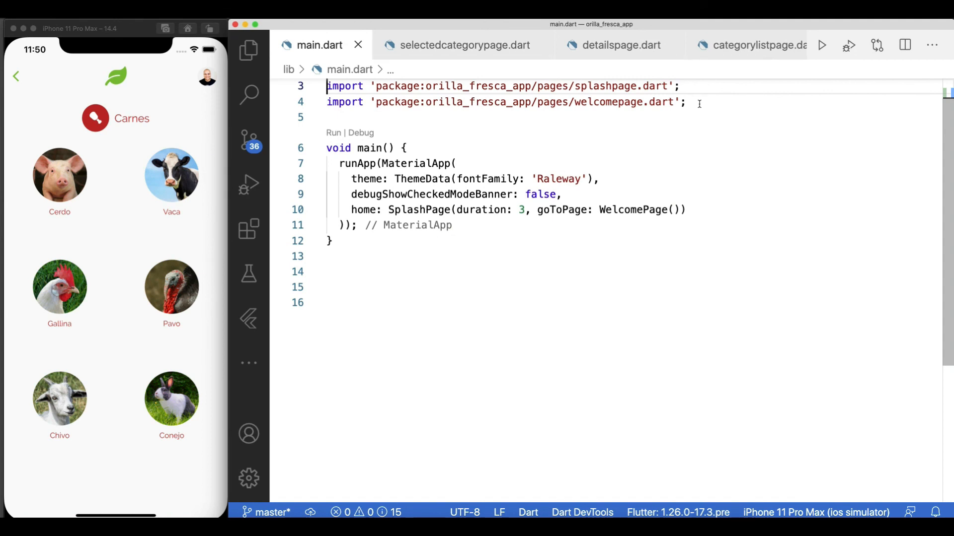